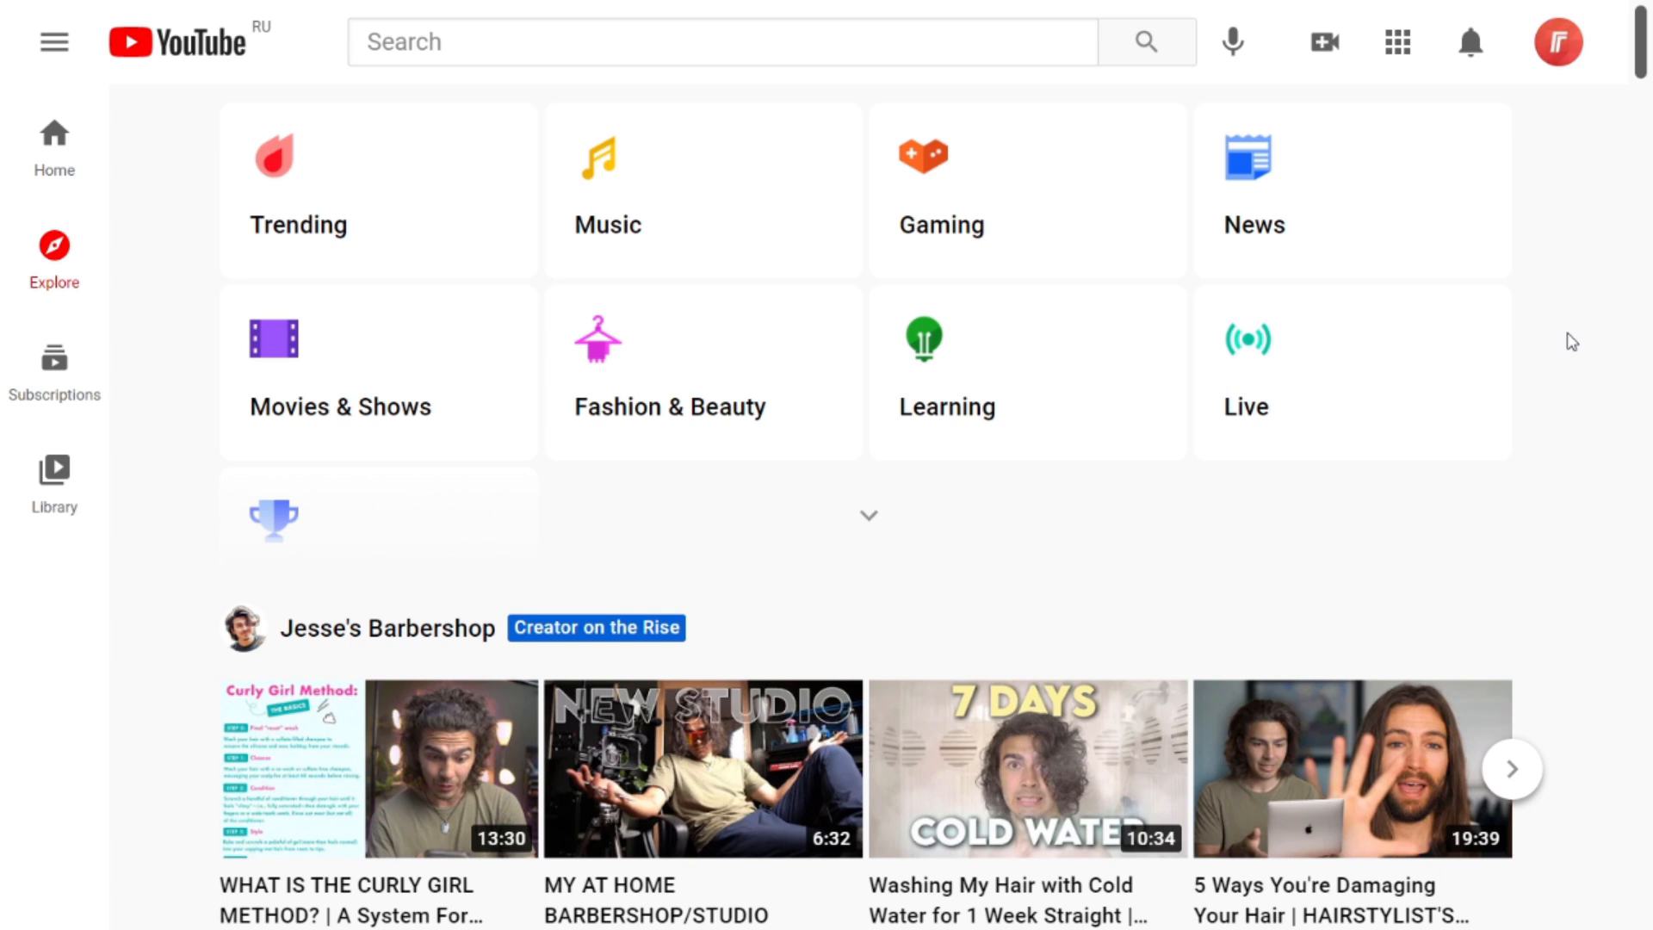
# From the account menu, go to the live streaming section listing scheduled streams
pyautogui.click(1557, 42)
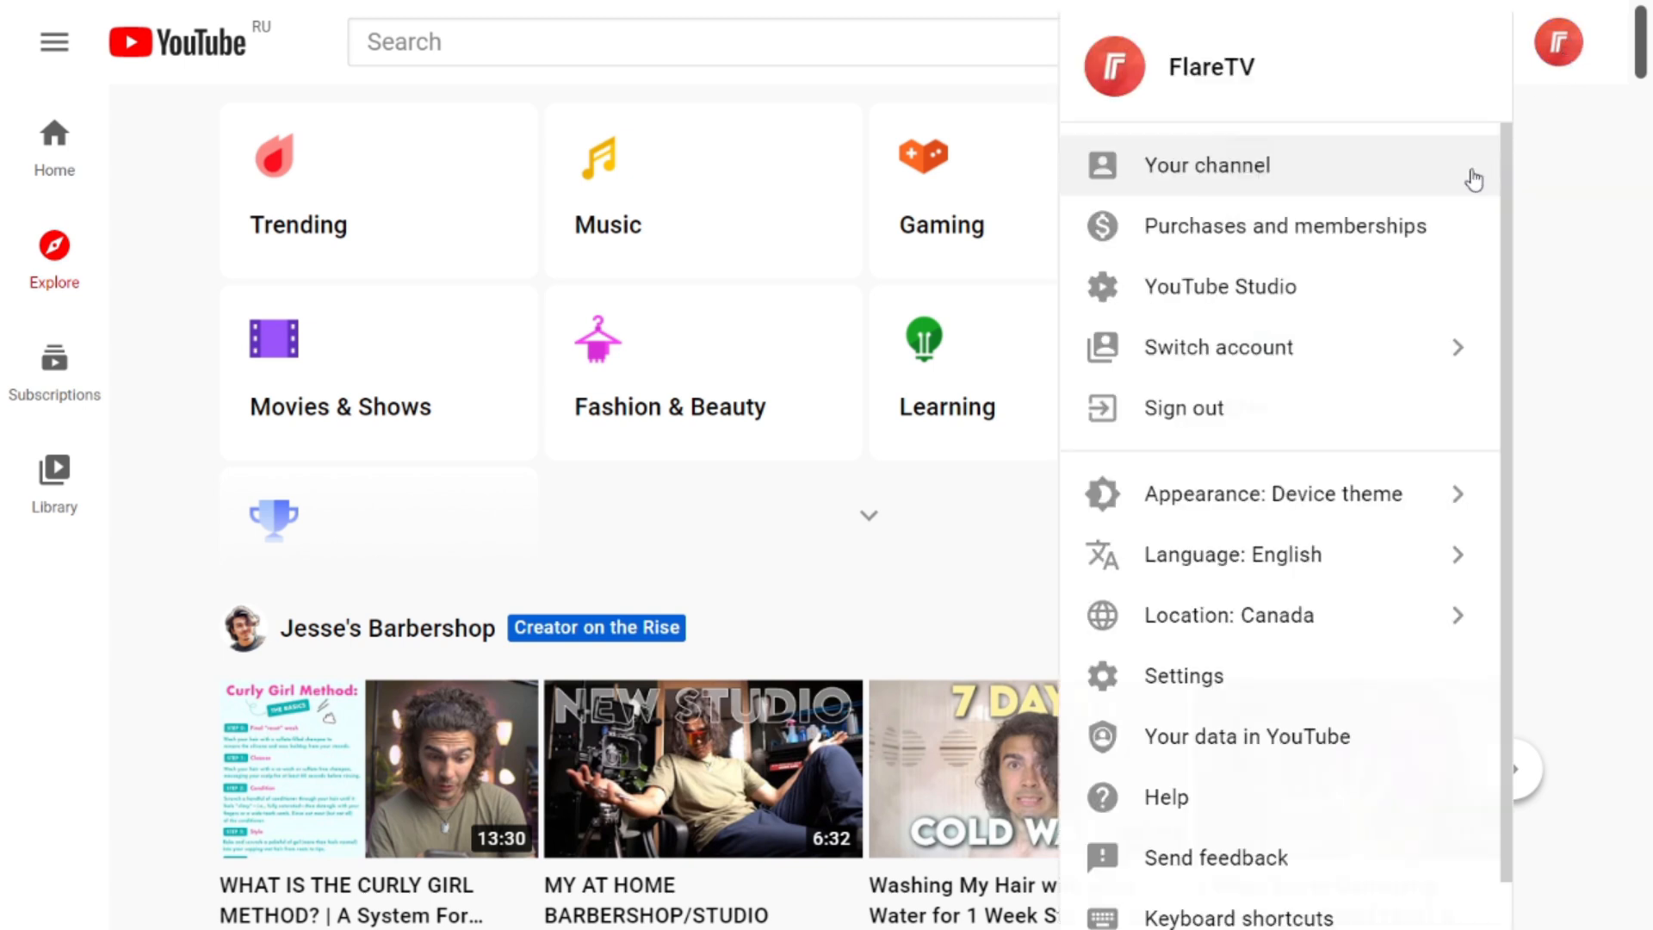
pyautogui.moveTo(1252, 287)
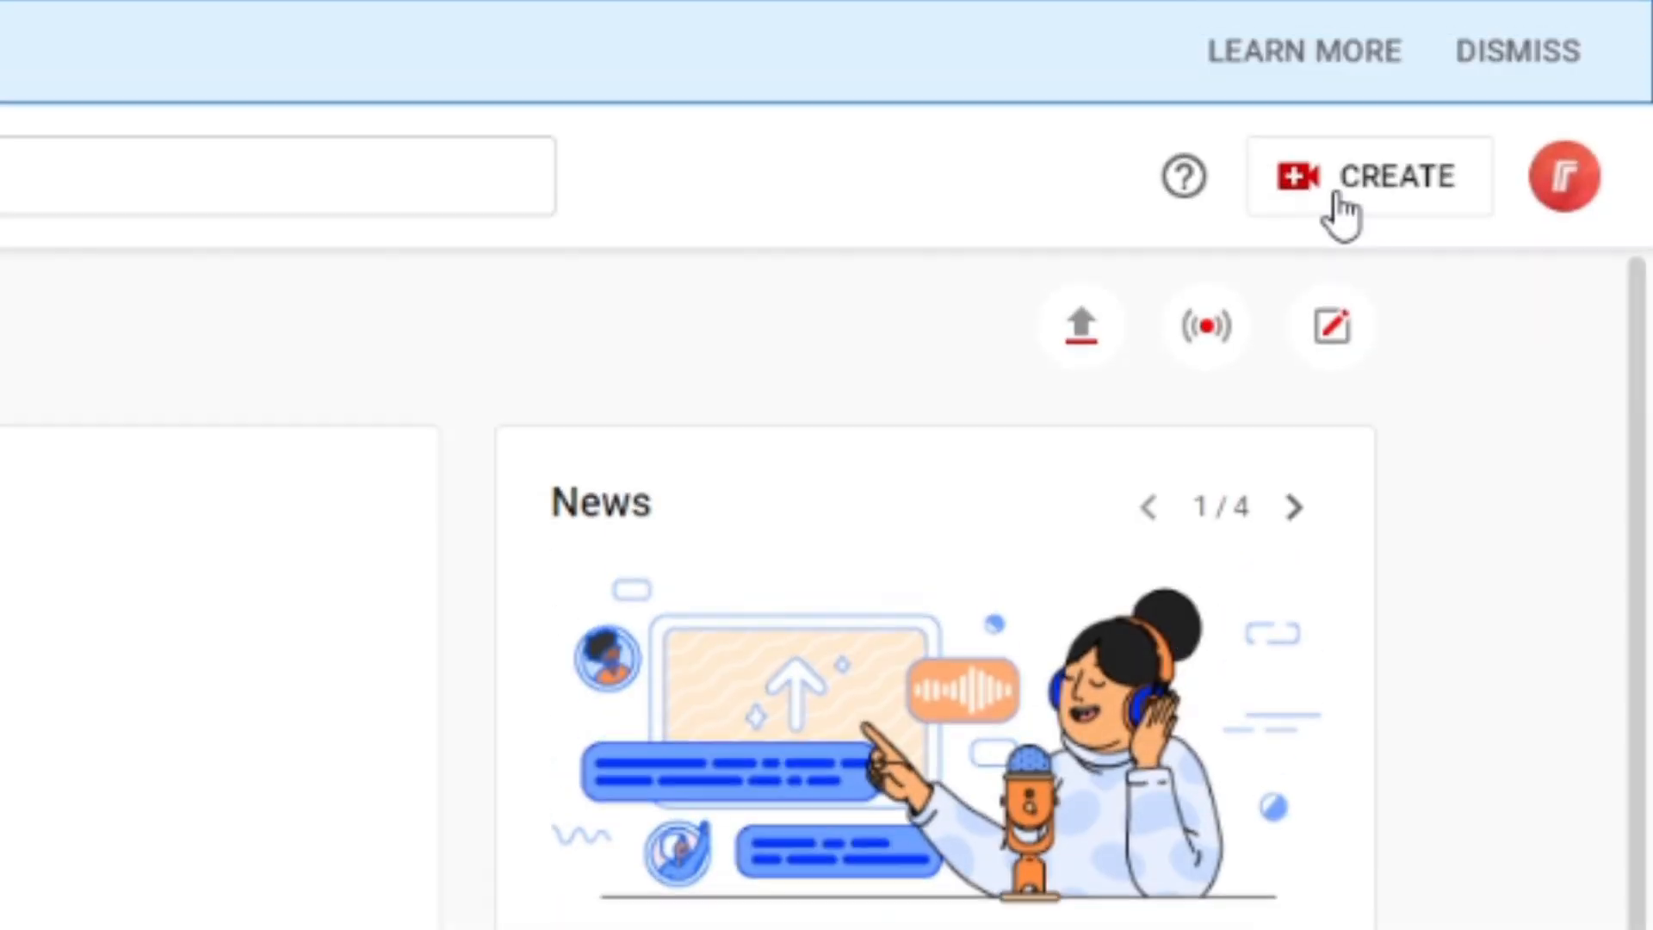
pyautogui.click(1369, 176)
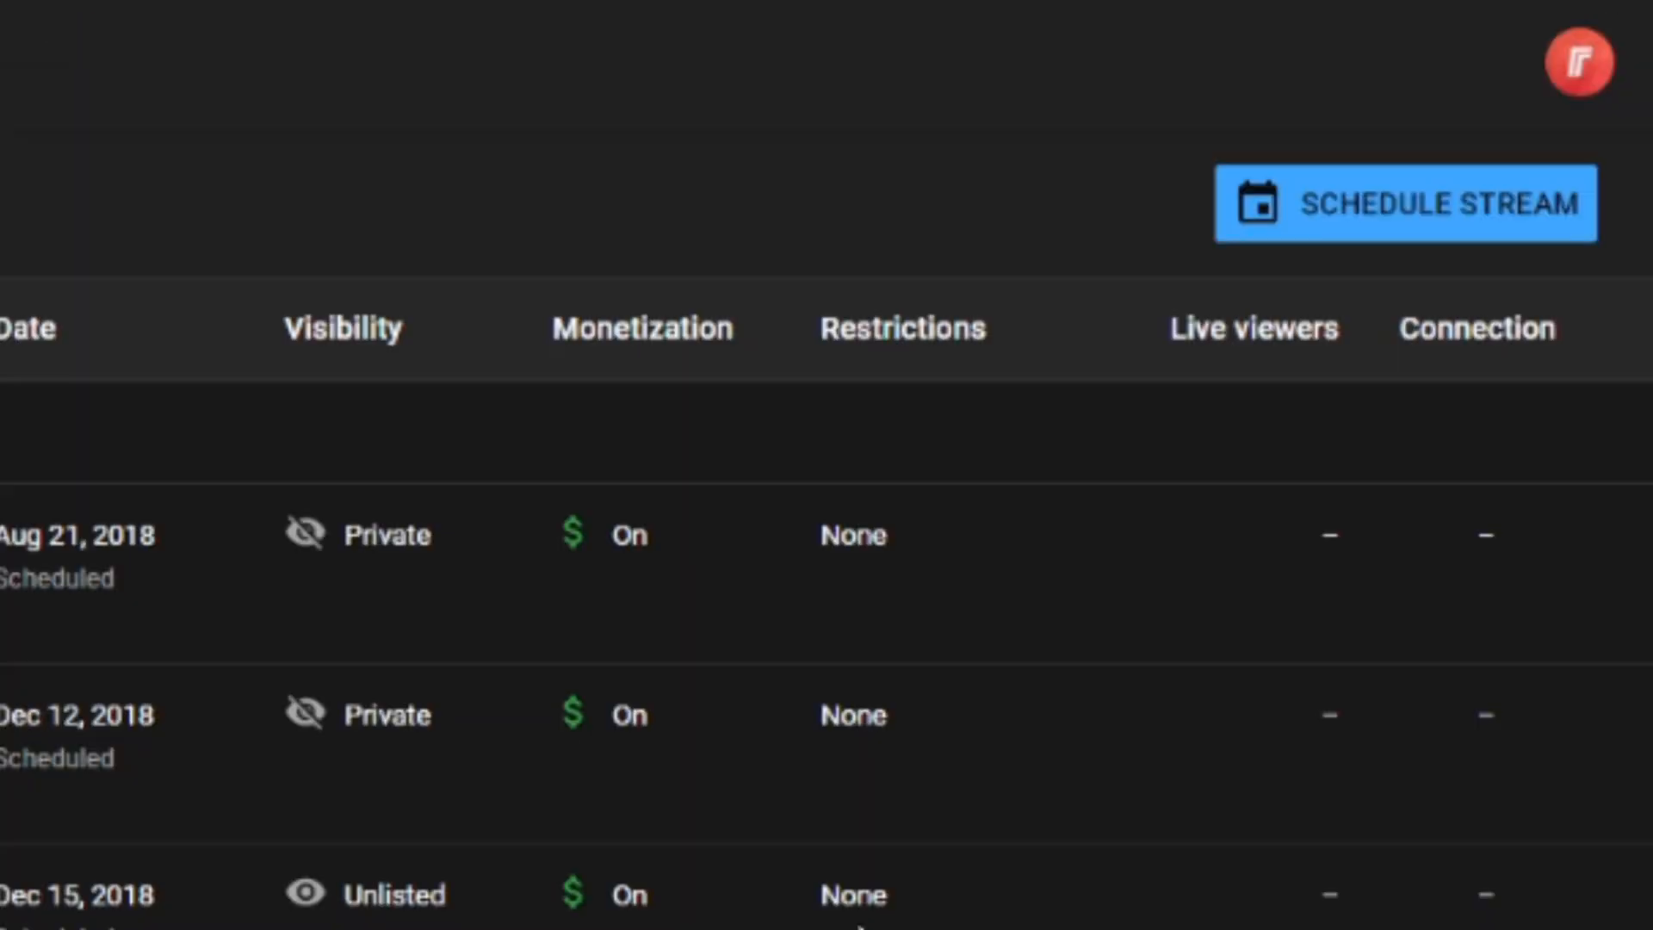
# Schedule a new private stream titled 'your title' with description 'your description' and create it
pyautogui.click(1405, 203)
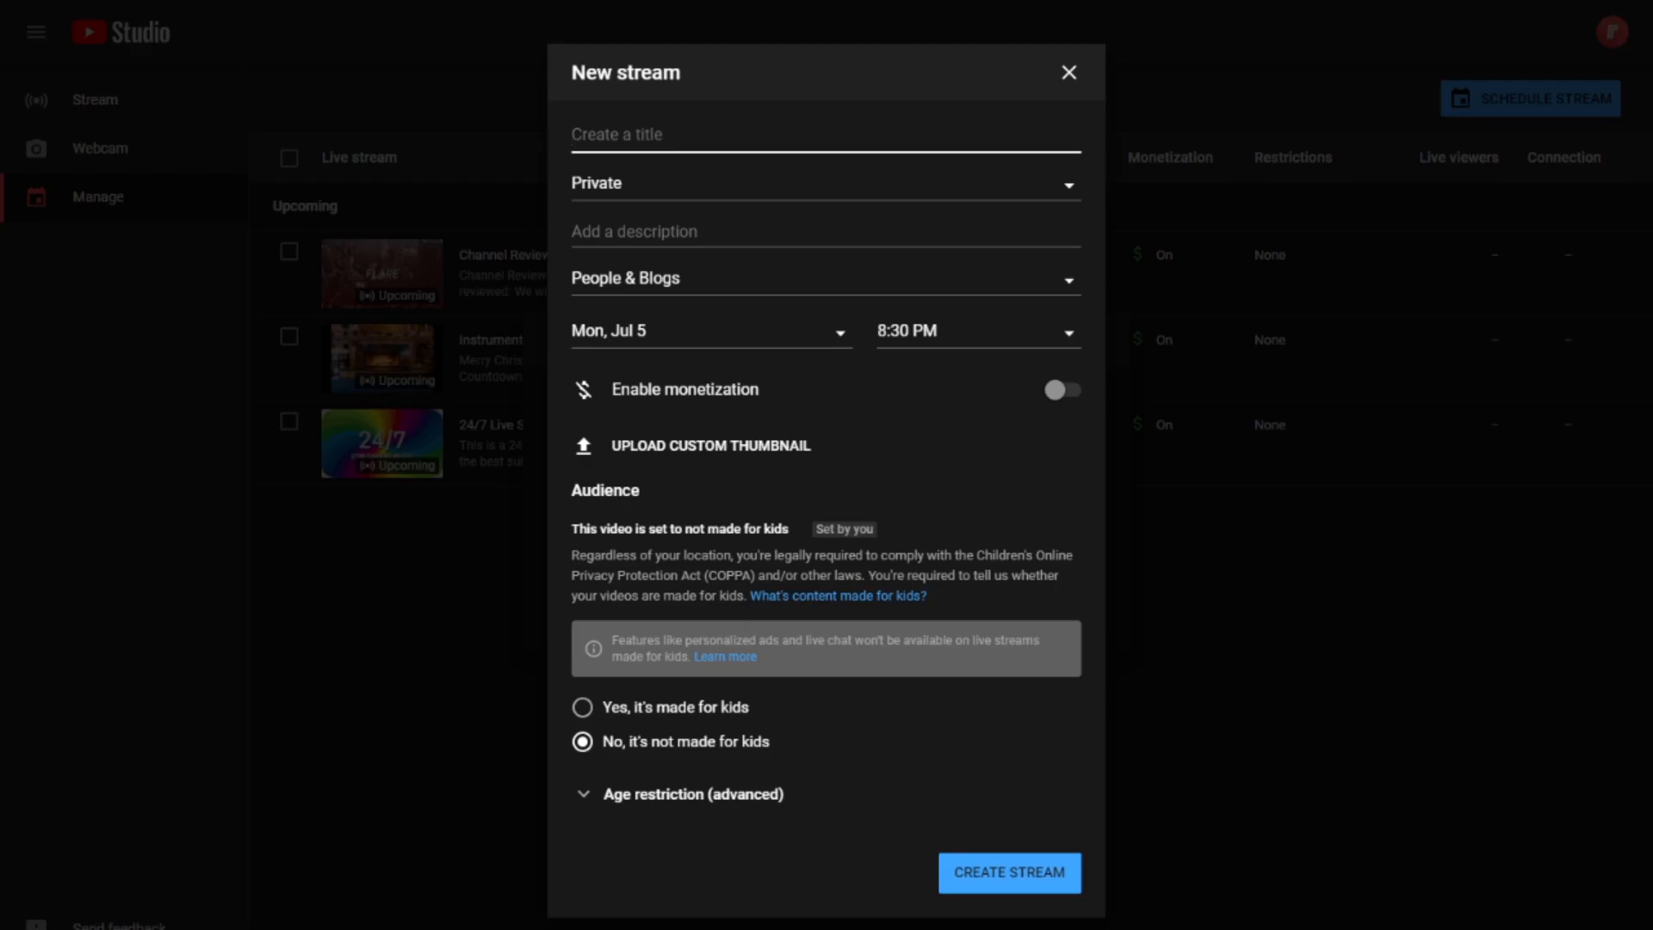
pyautogui.write('your title')
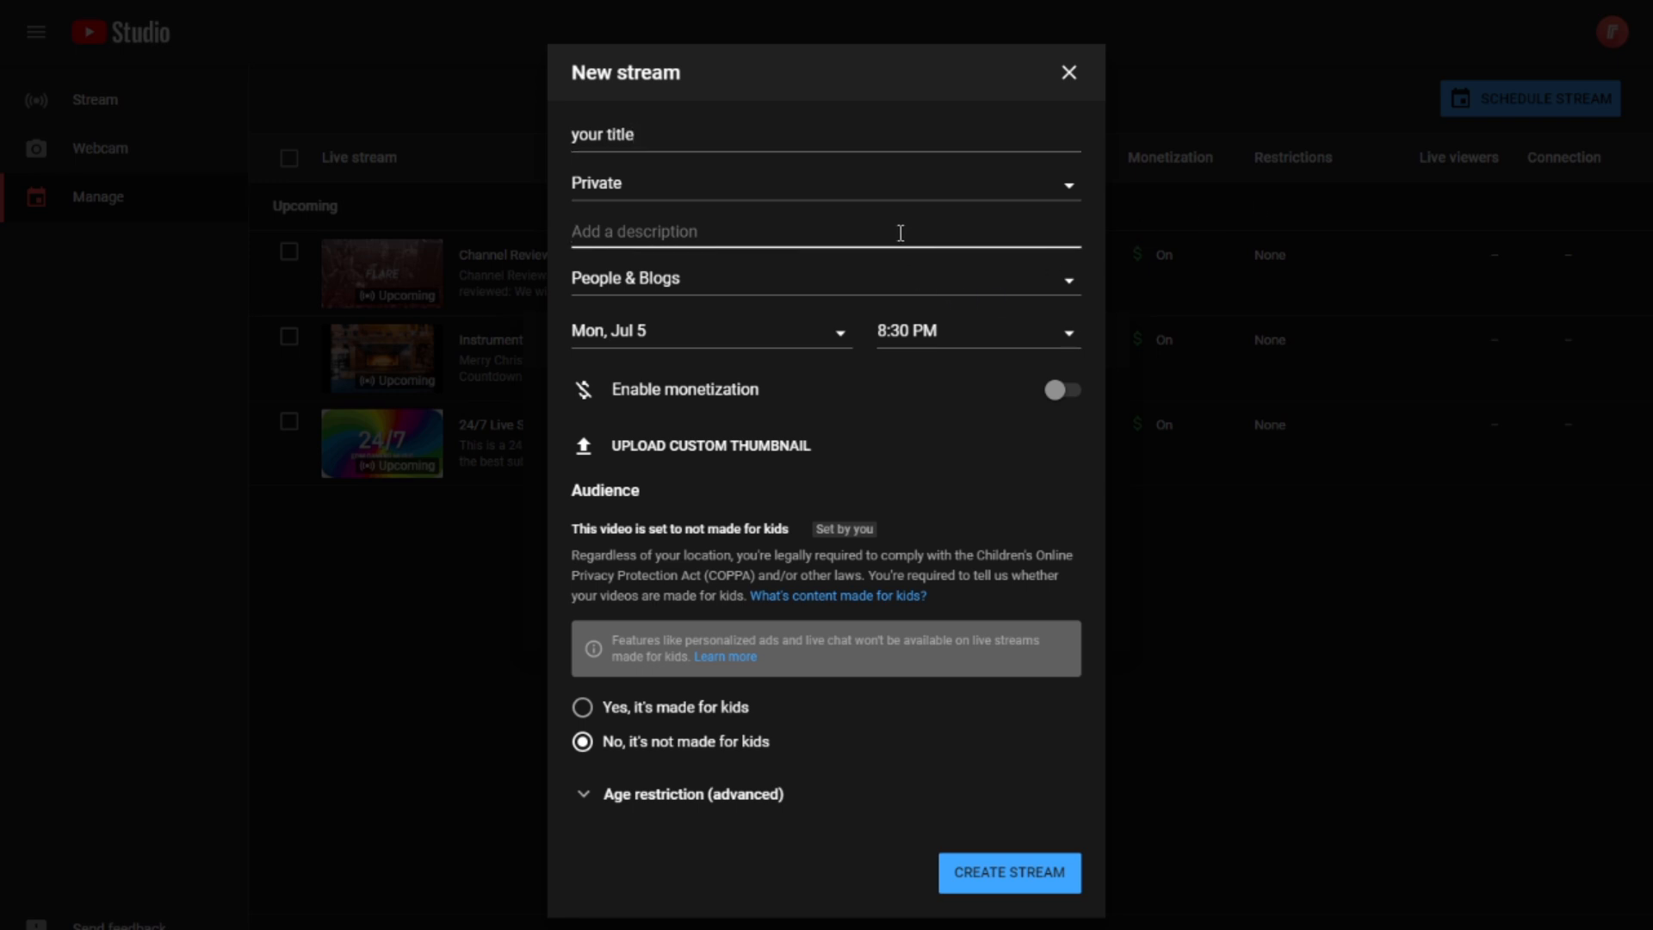
pyautogui.write('your descrption')
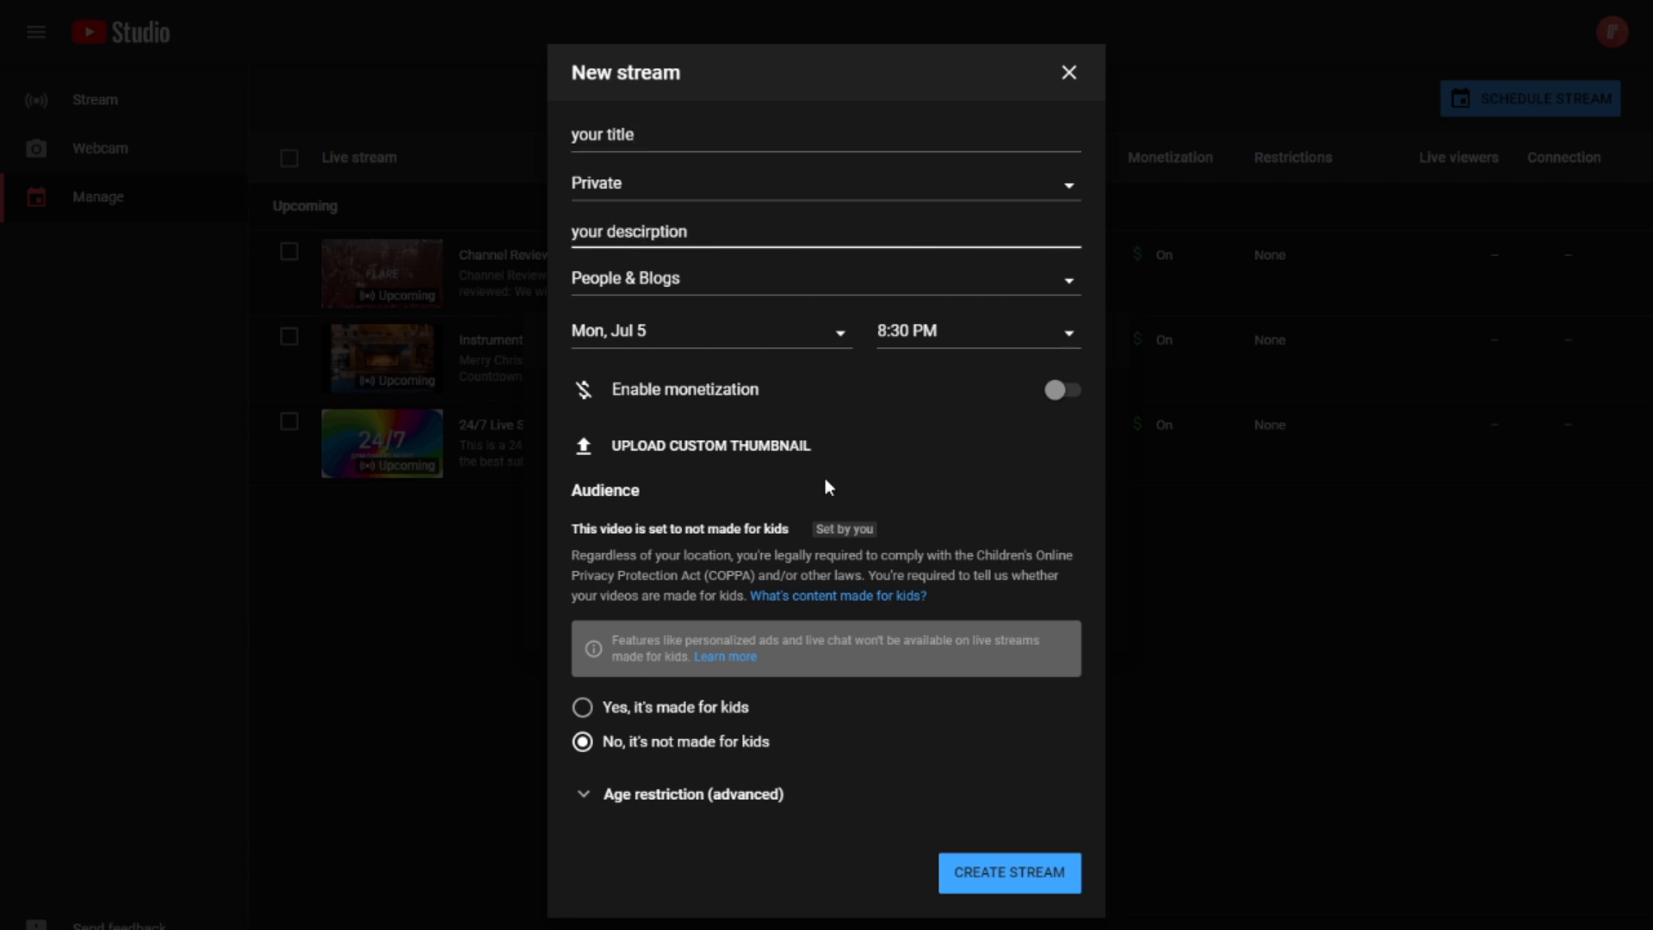
pyautogui.click(630, 231)
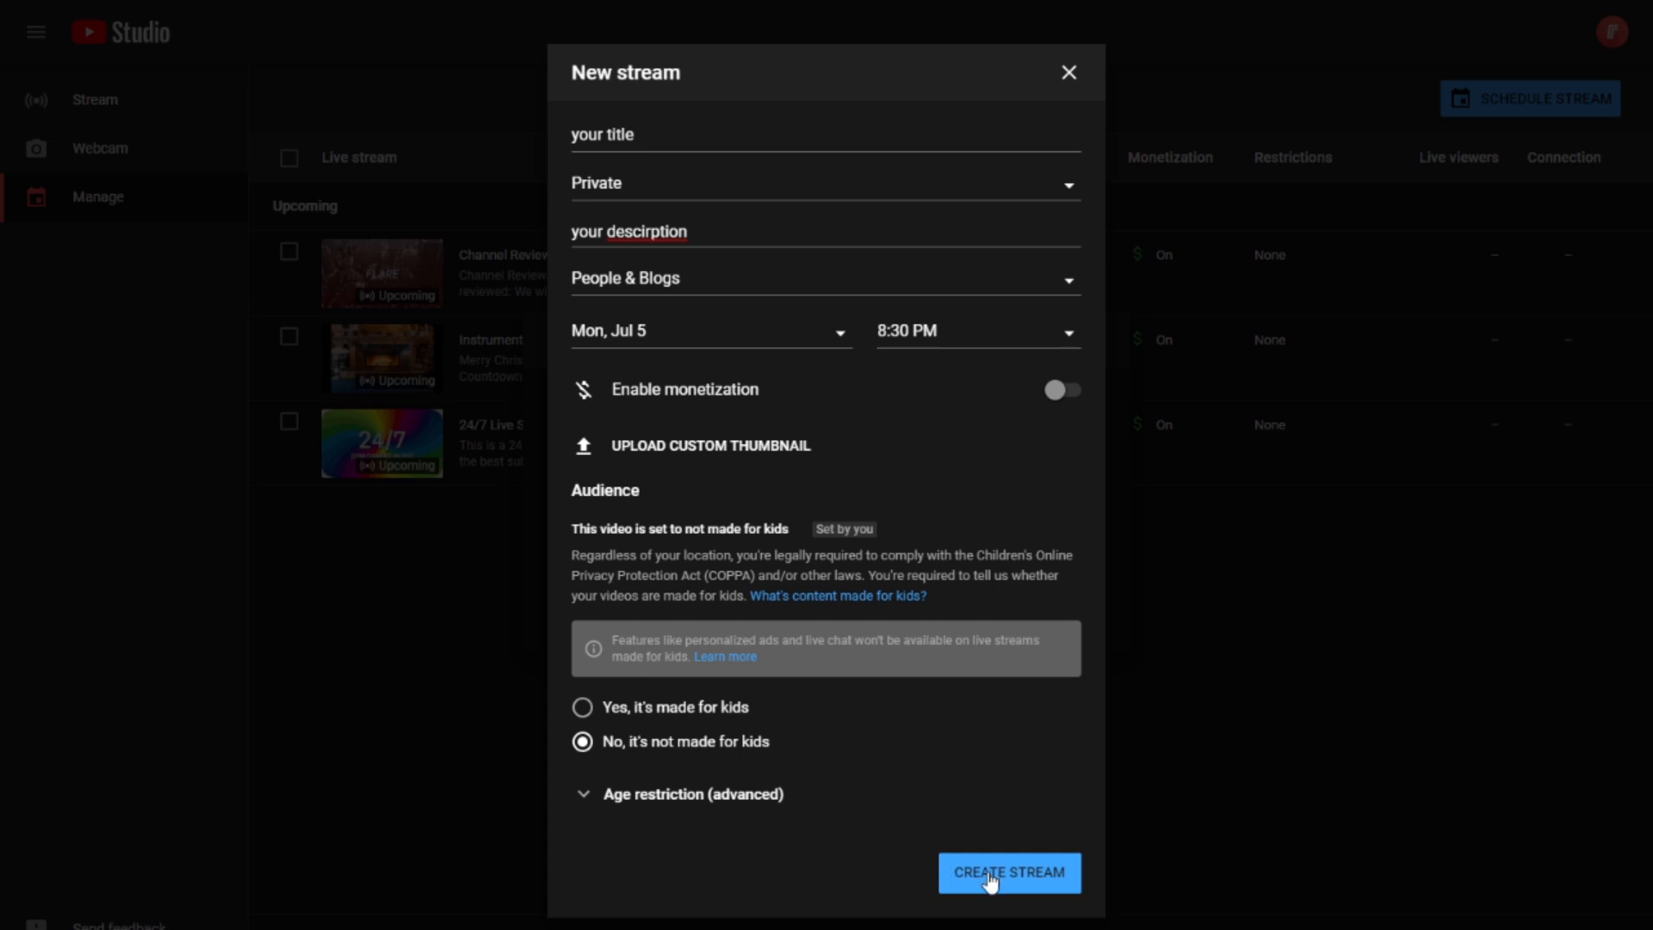
pyautogui.click(1008, 873)
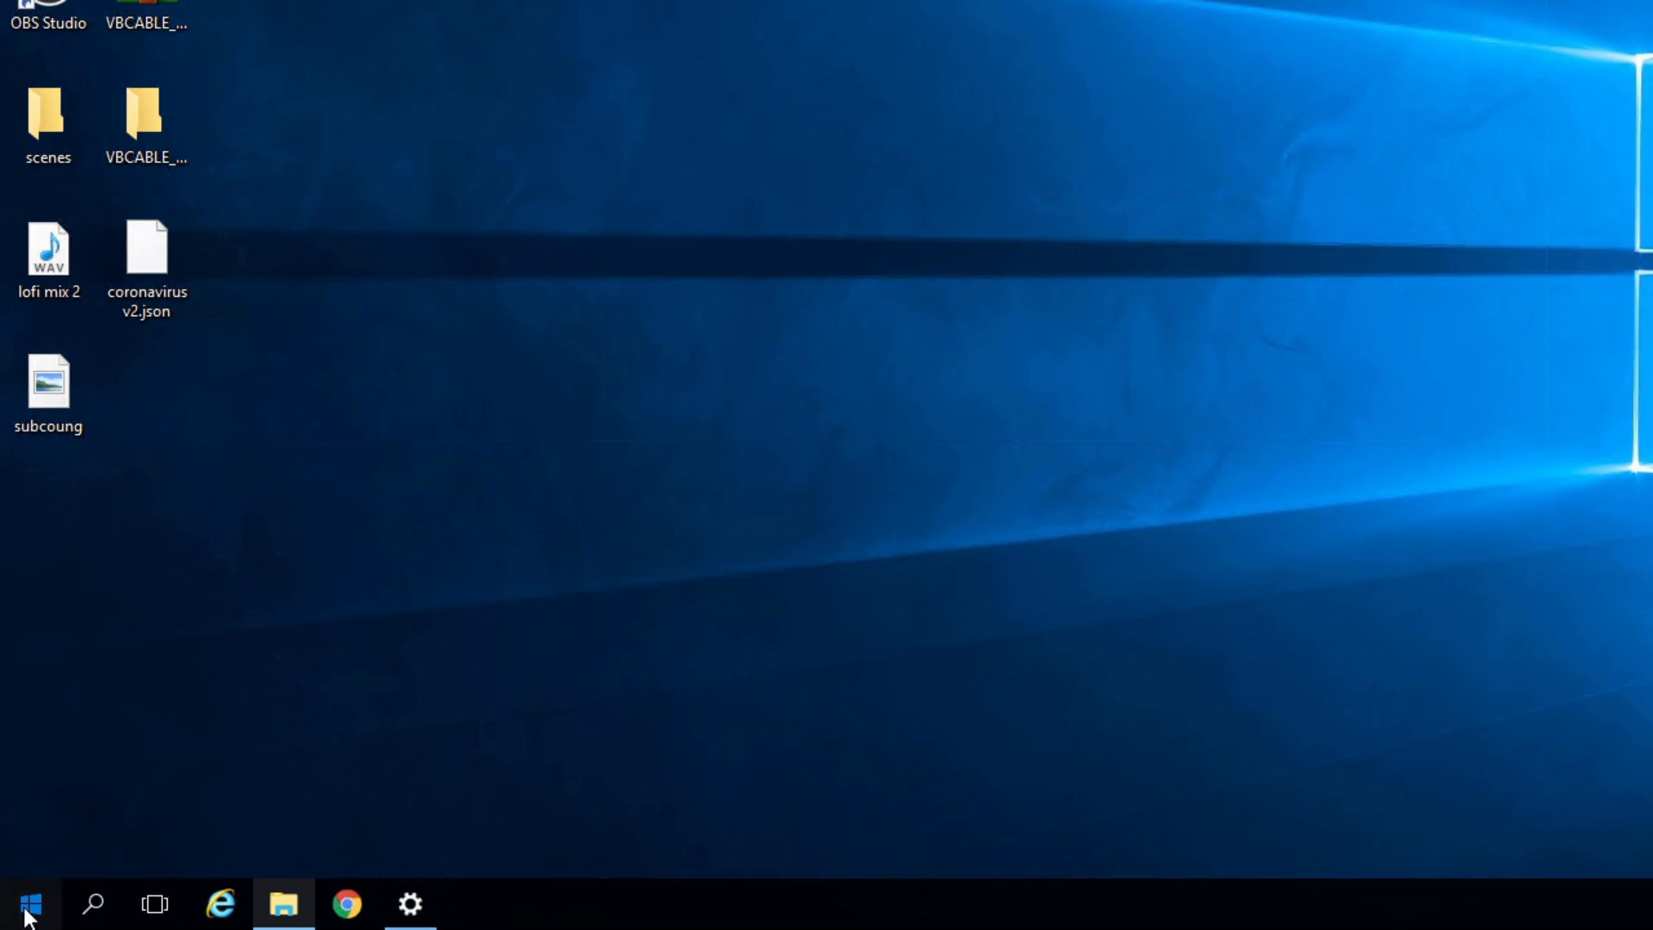
# Launch OBS Studio (64bit) from the Start menu and bring up its Settings
pyautogui.click(29, 903)
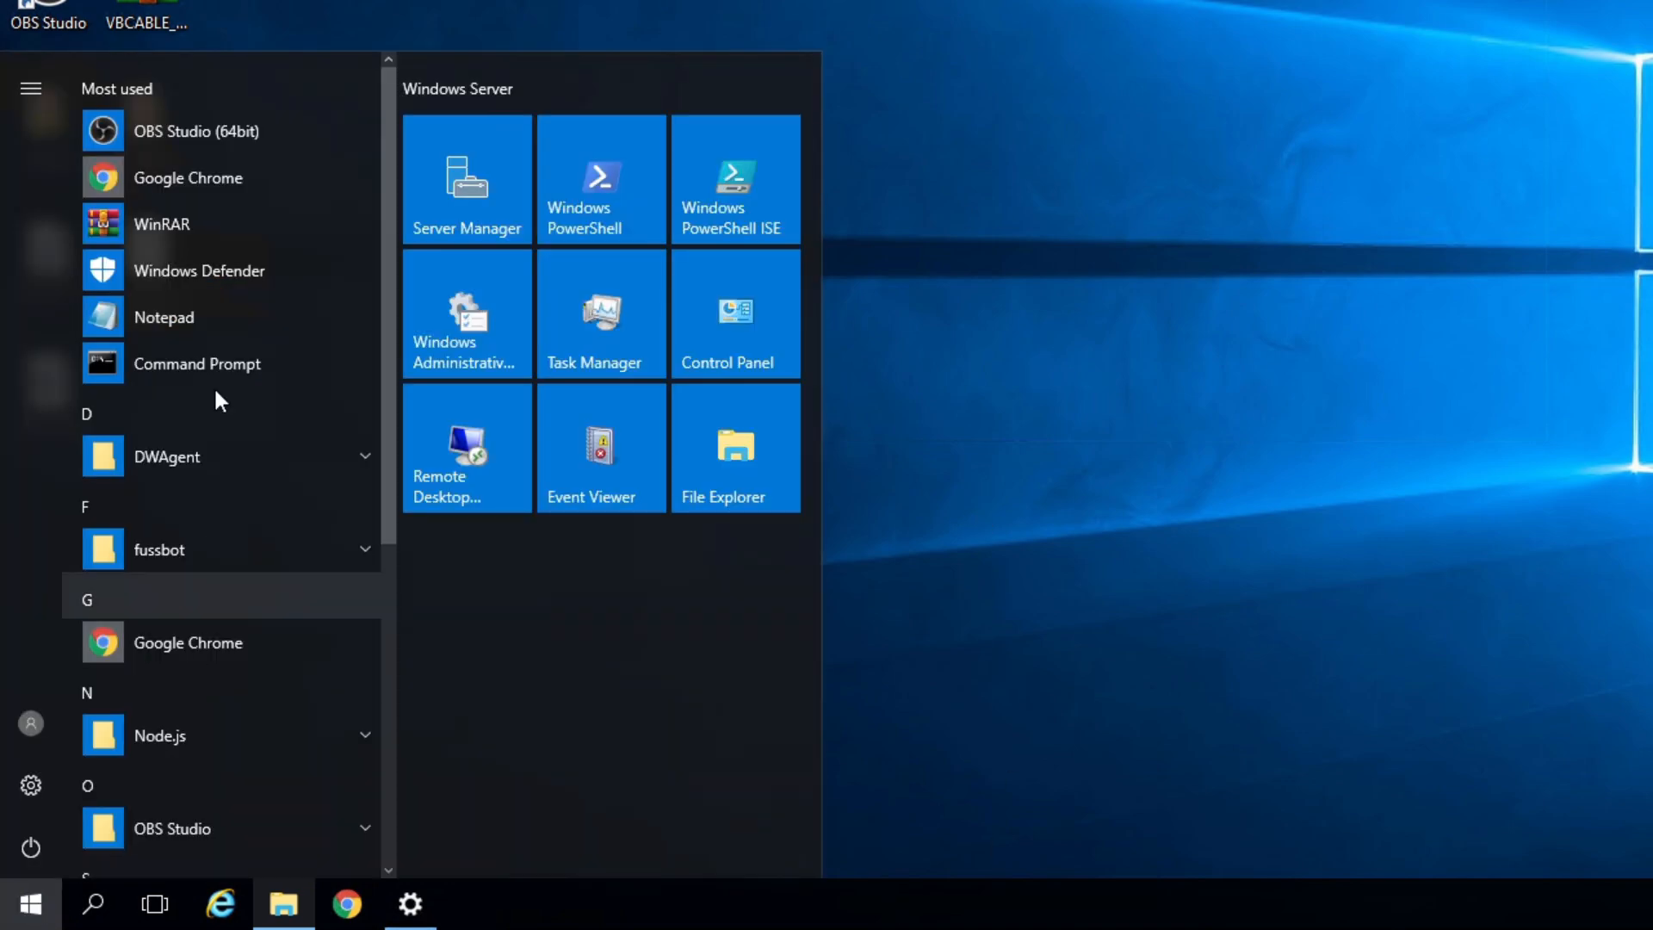
pyautogui.moveTo(218, 131)
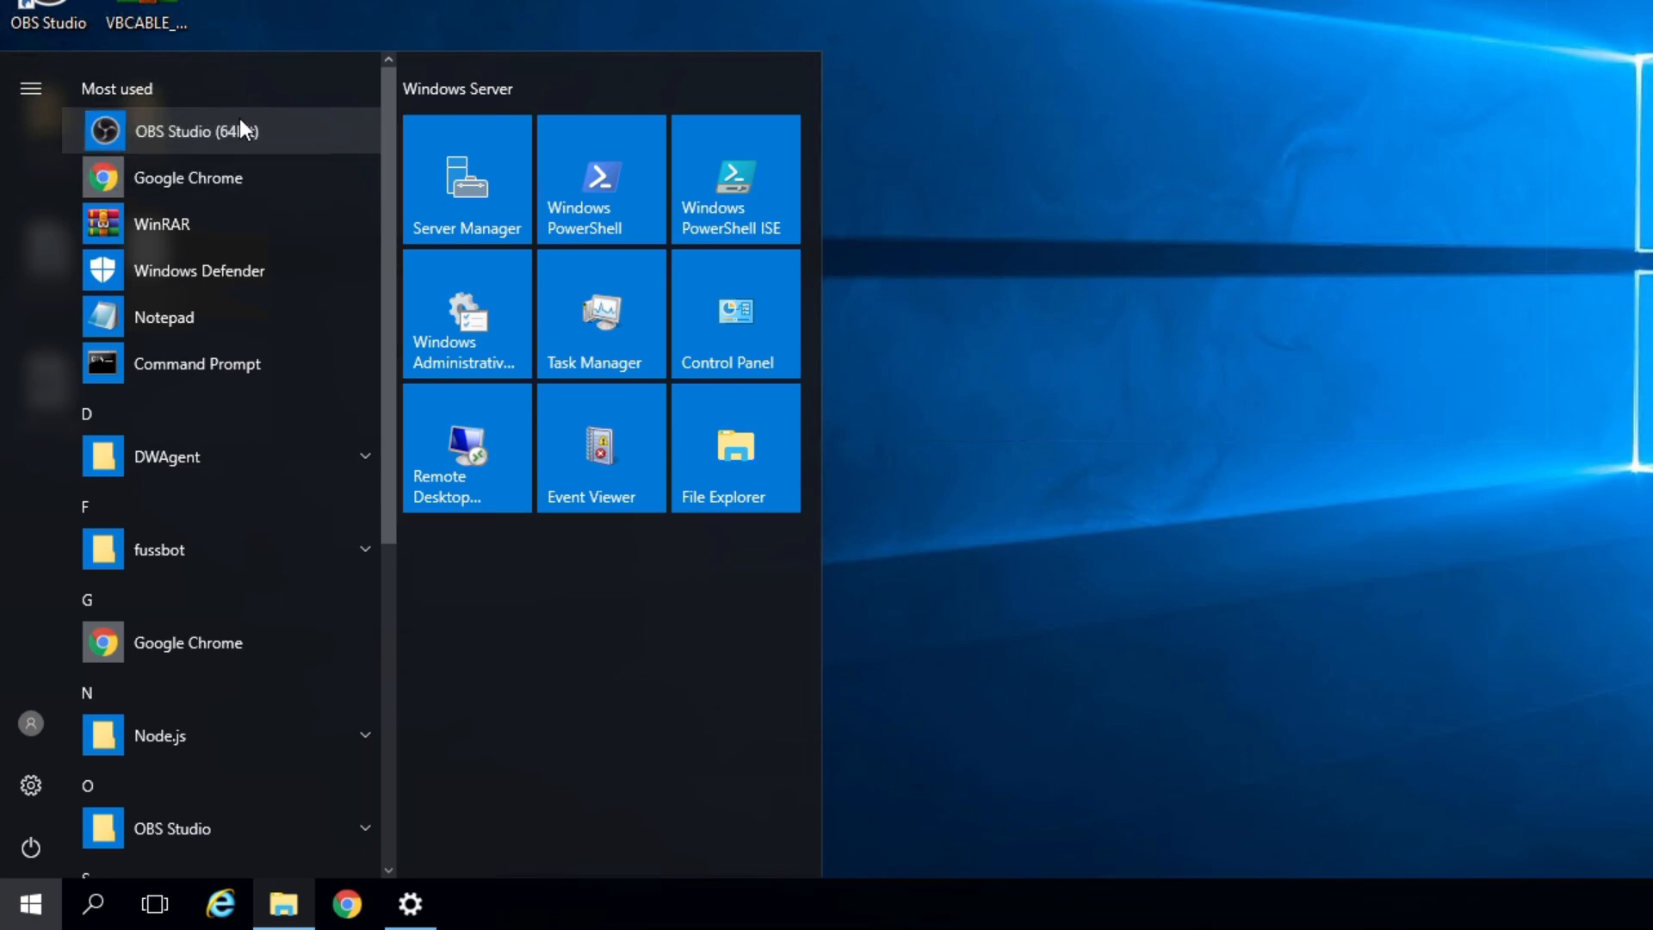
pyautogui.click(200, 131)
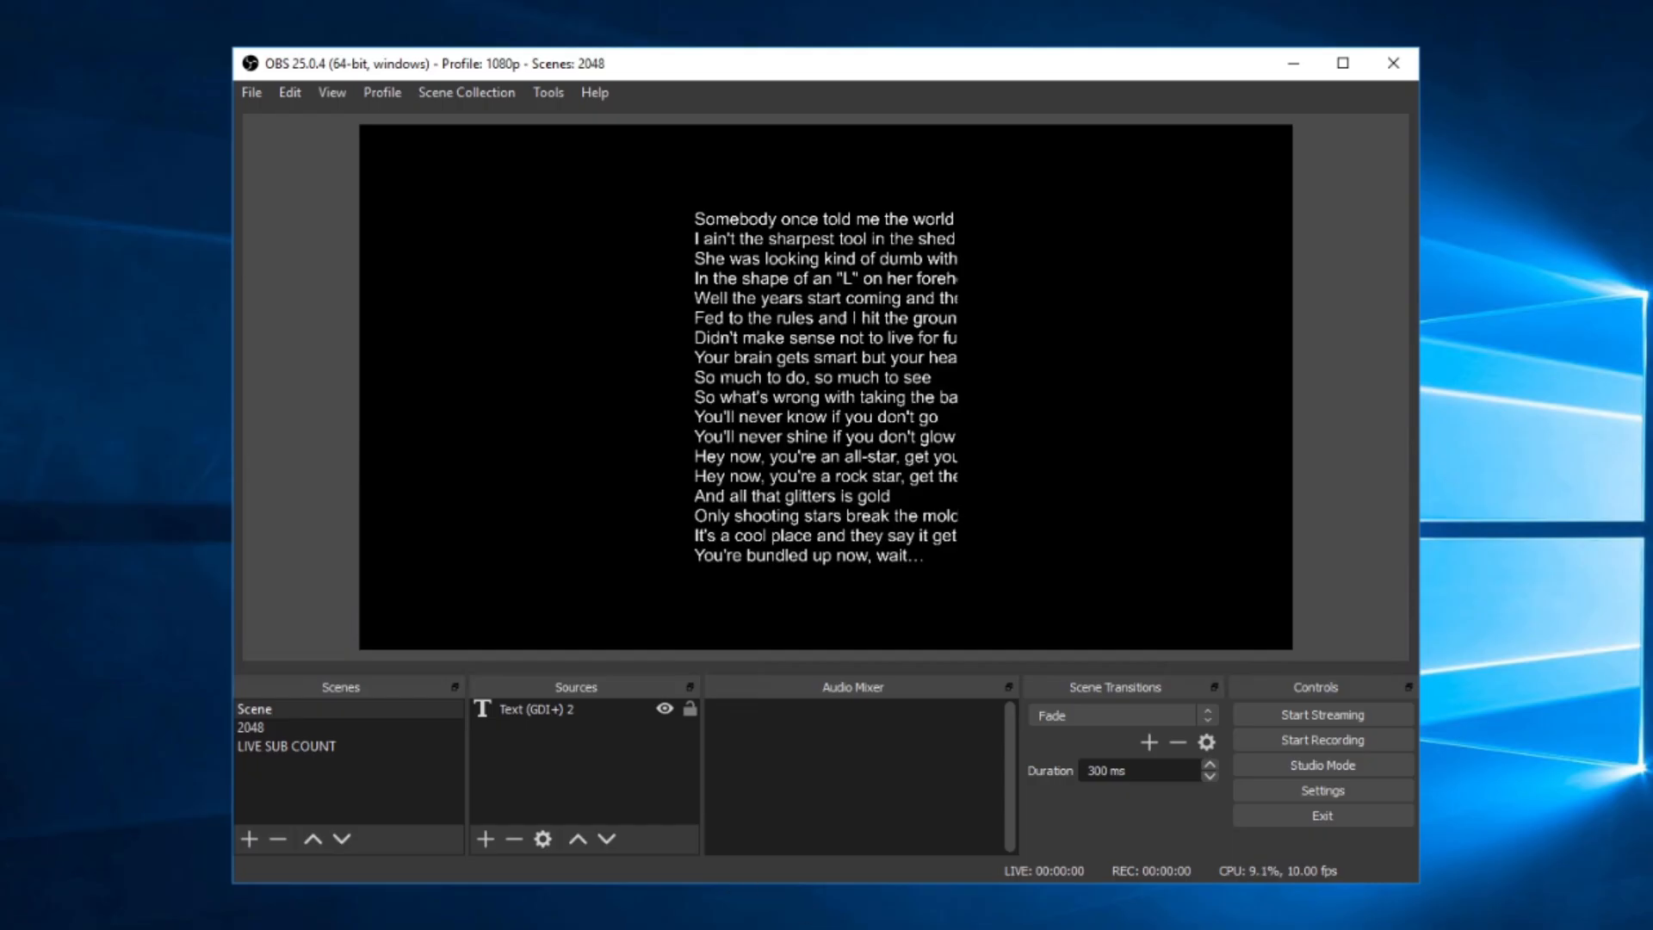
pyautogui.click(1320, 790)
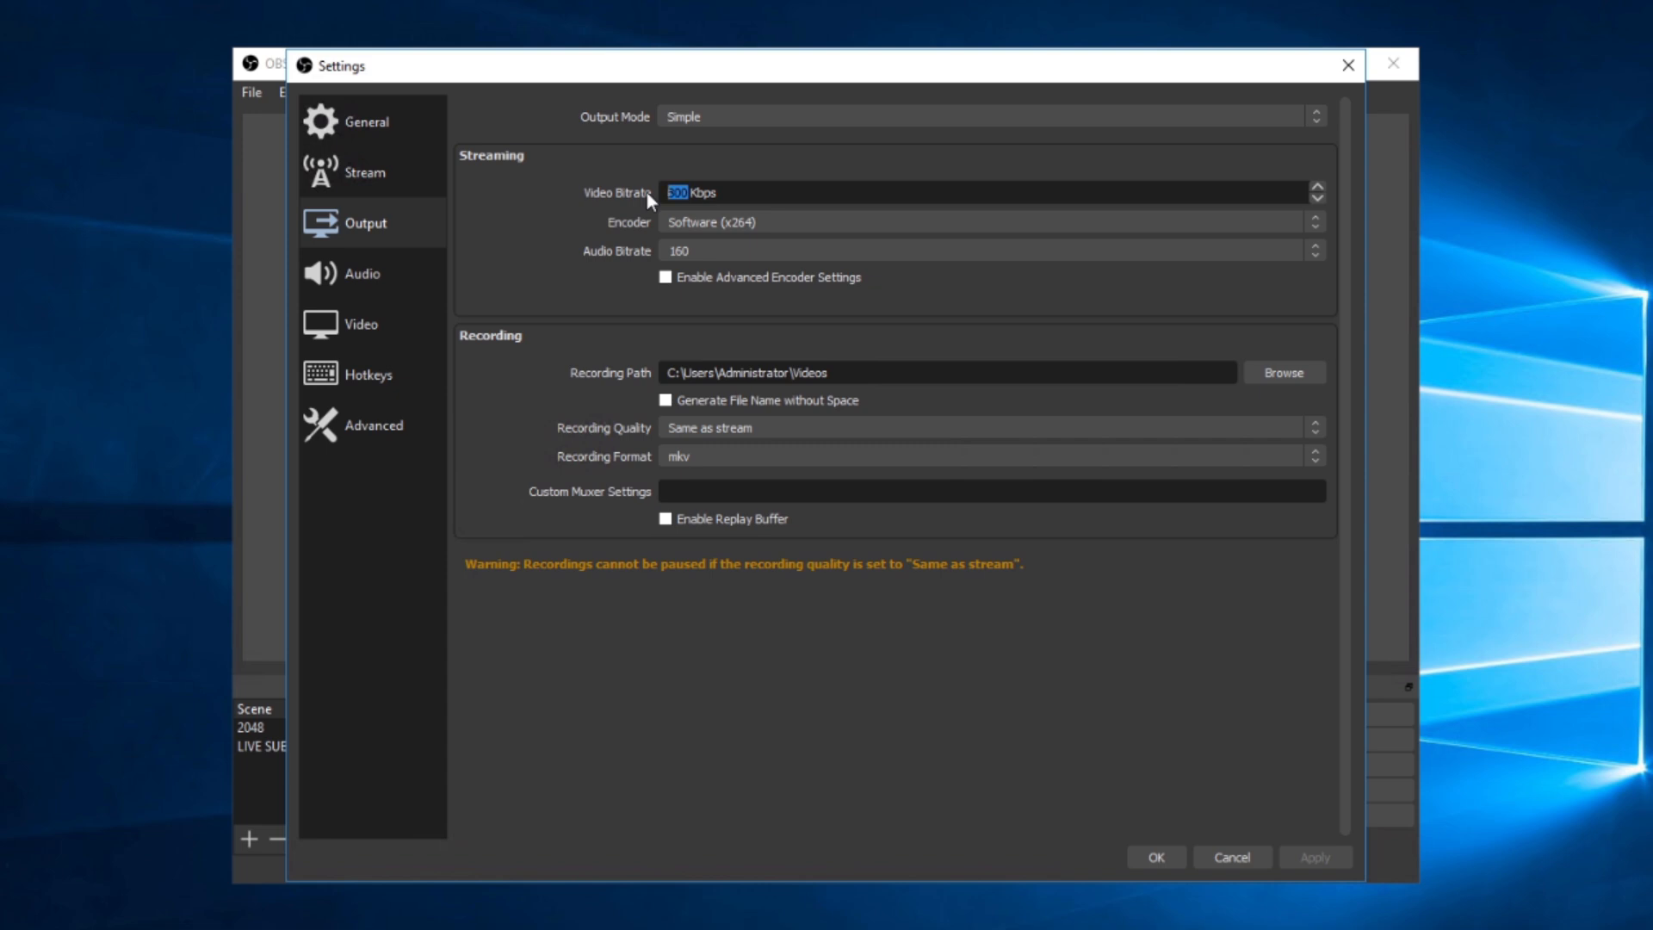
# Set the output video bitrate to 2500 Kbps and check YouTube in the Stream service list
pyautogui.write('2500')
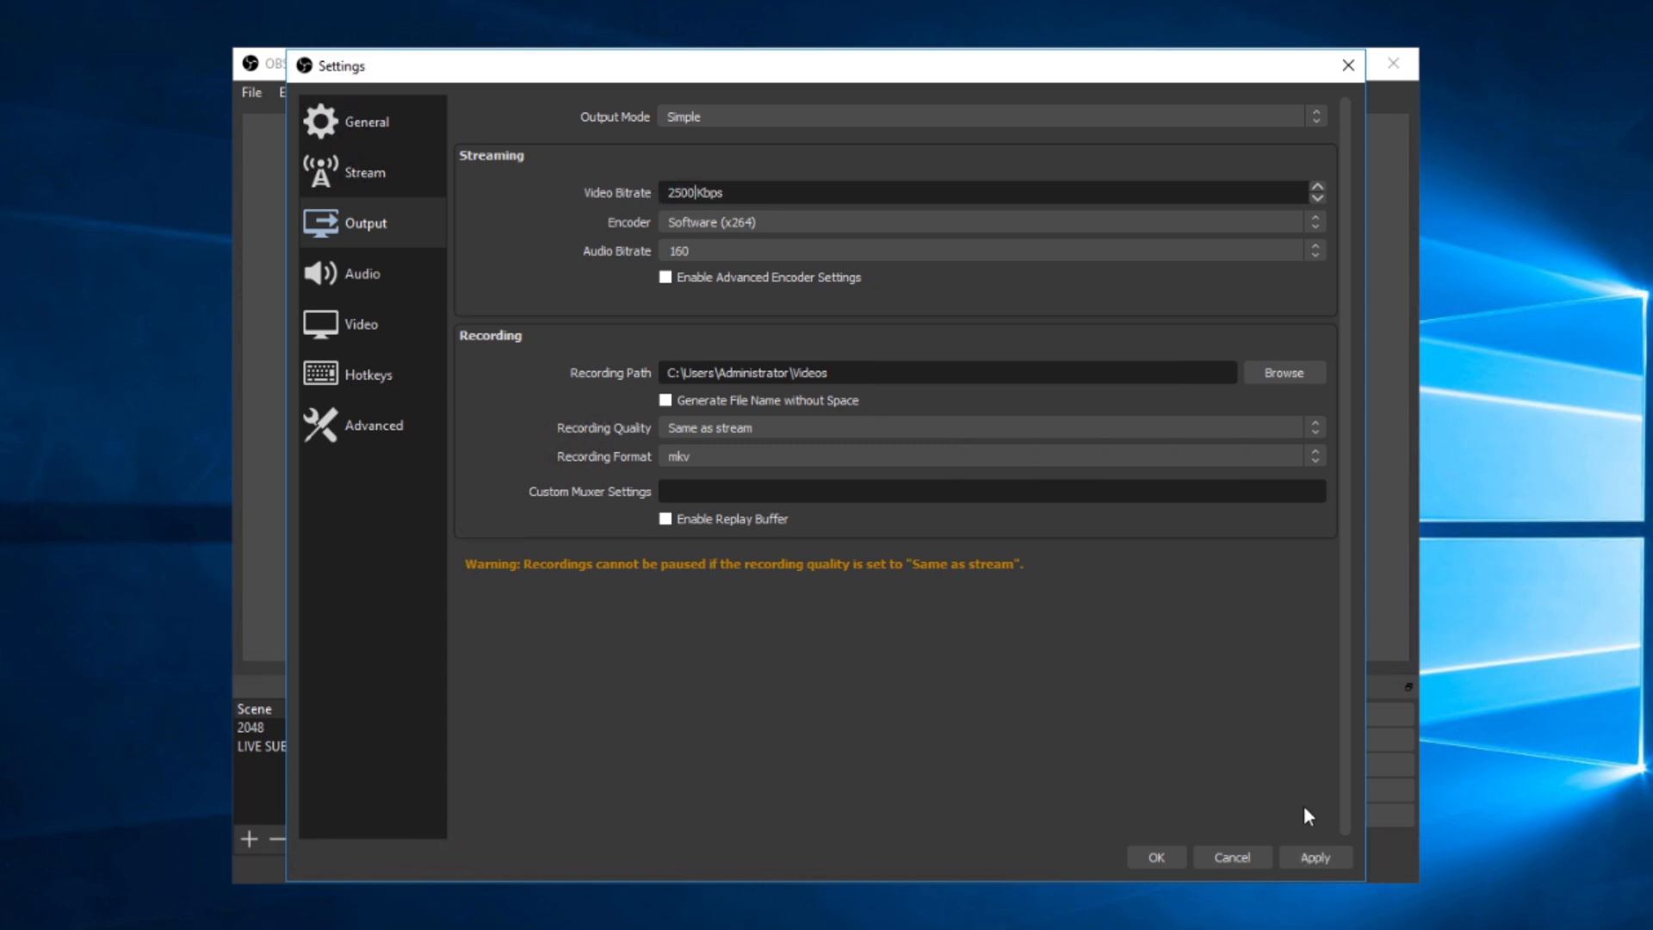
pyautogui.click(364, 172)
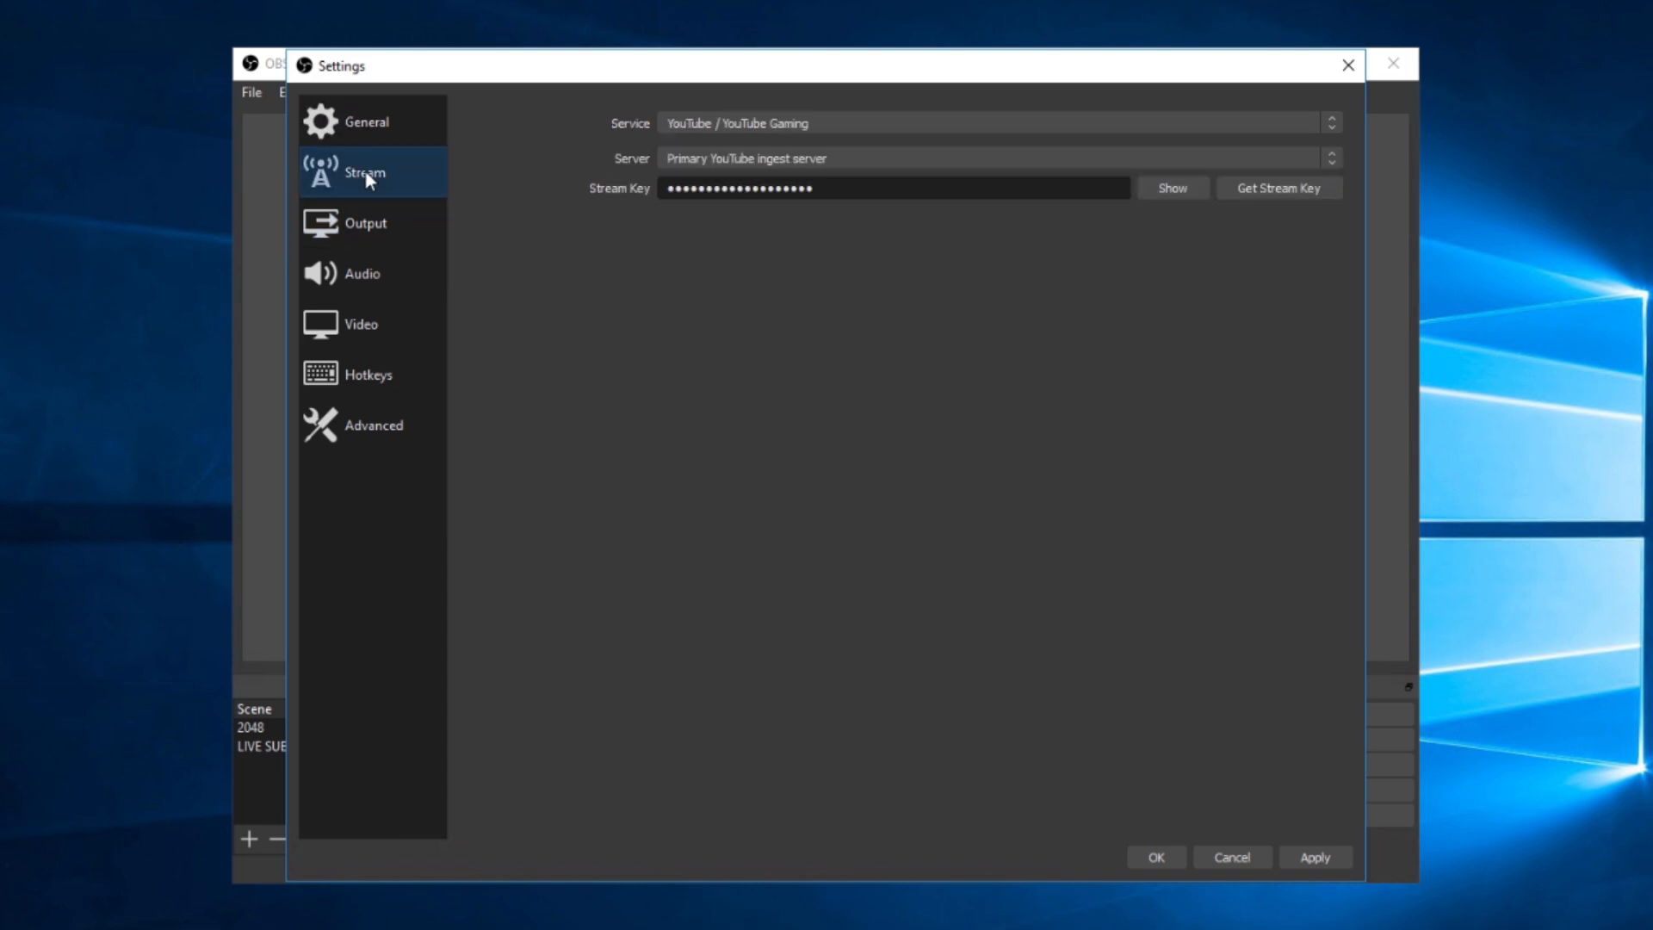
pyautogui.click(992, 122)
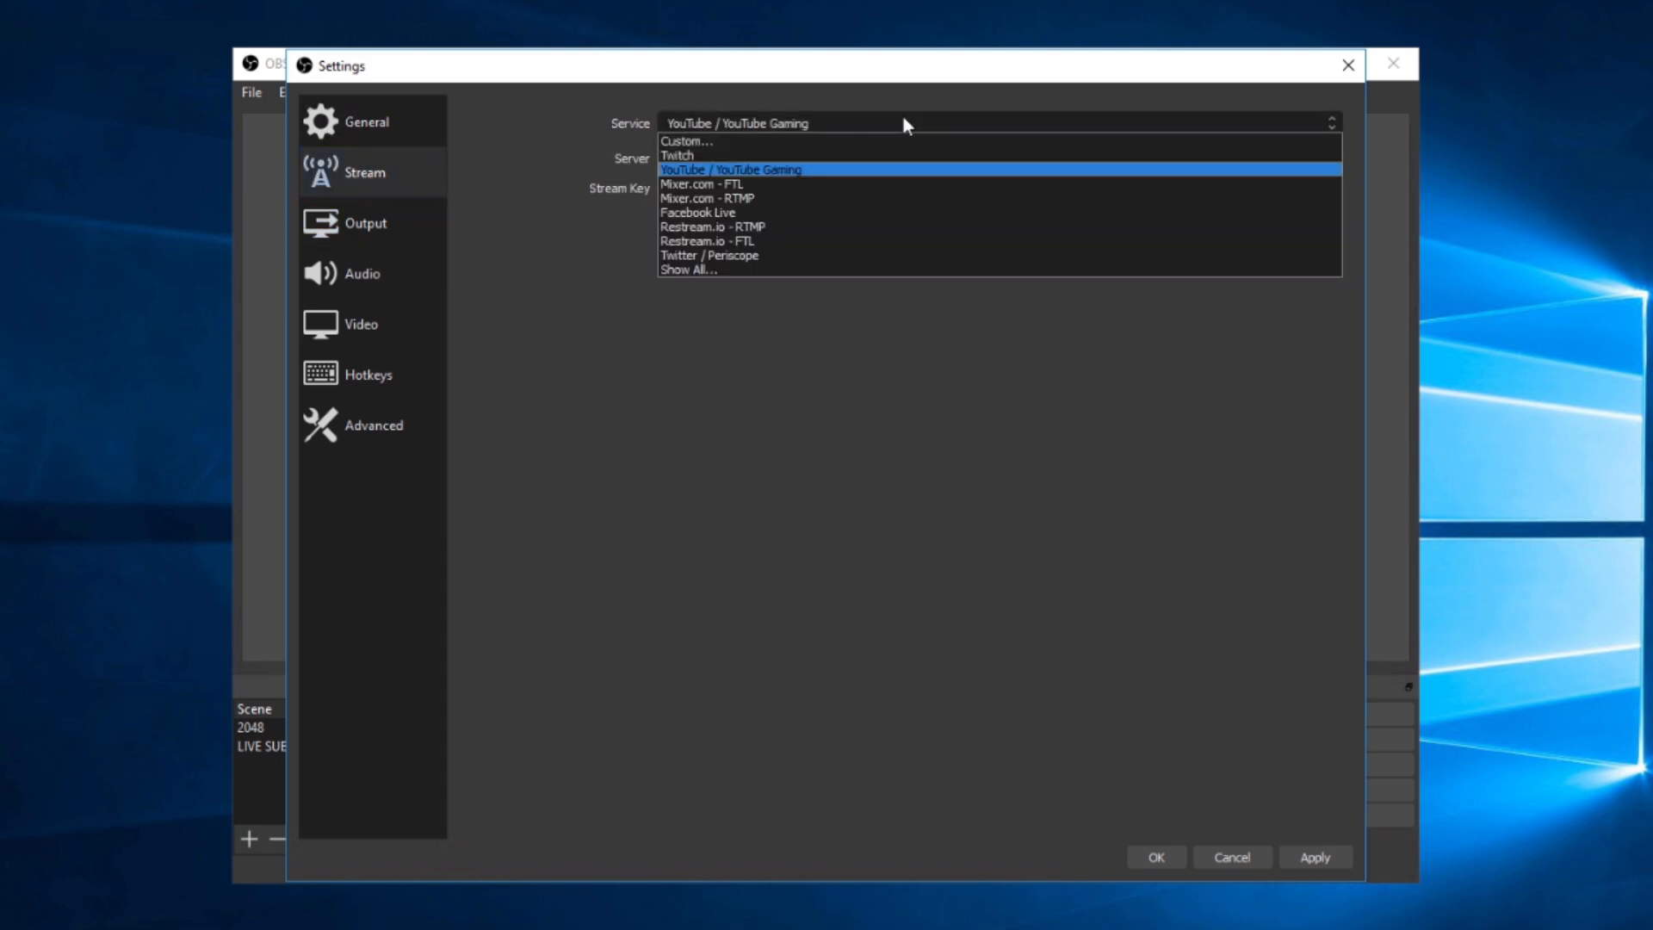
pyautogui.moveTo(857, 176)
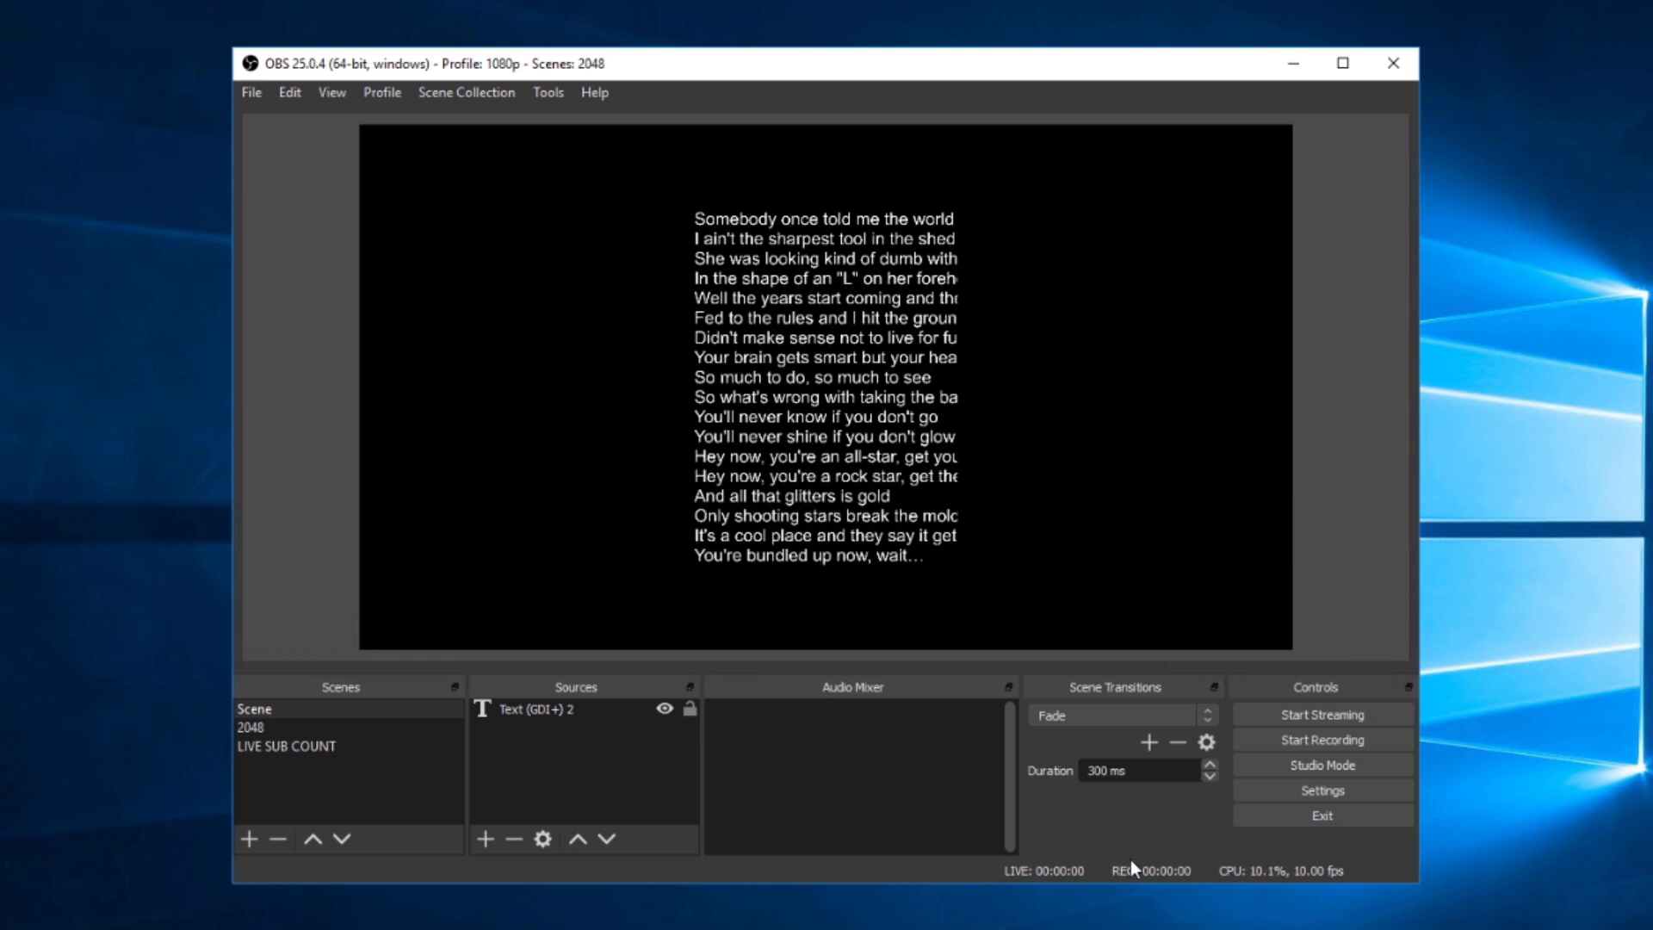
pyautogui.moveTo(1159, 847)
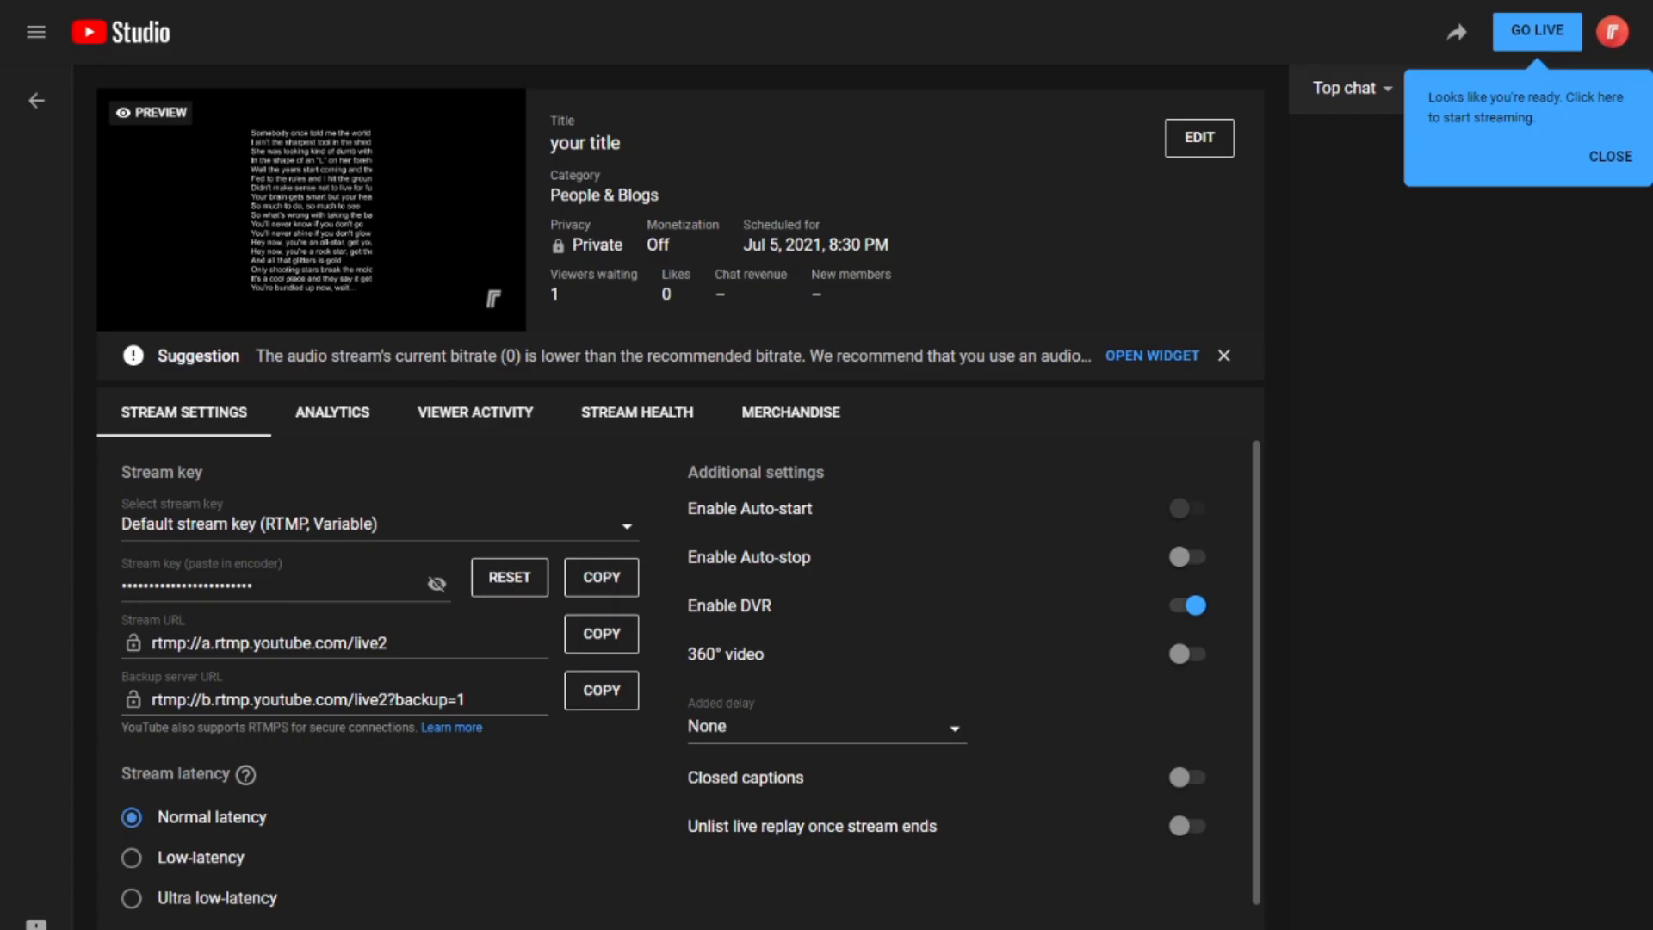
# Take the 'your title' stream live from its control room
pyautogui.click(1534, 31)
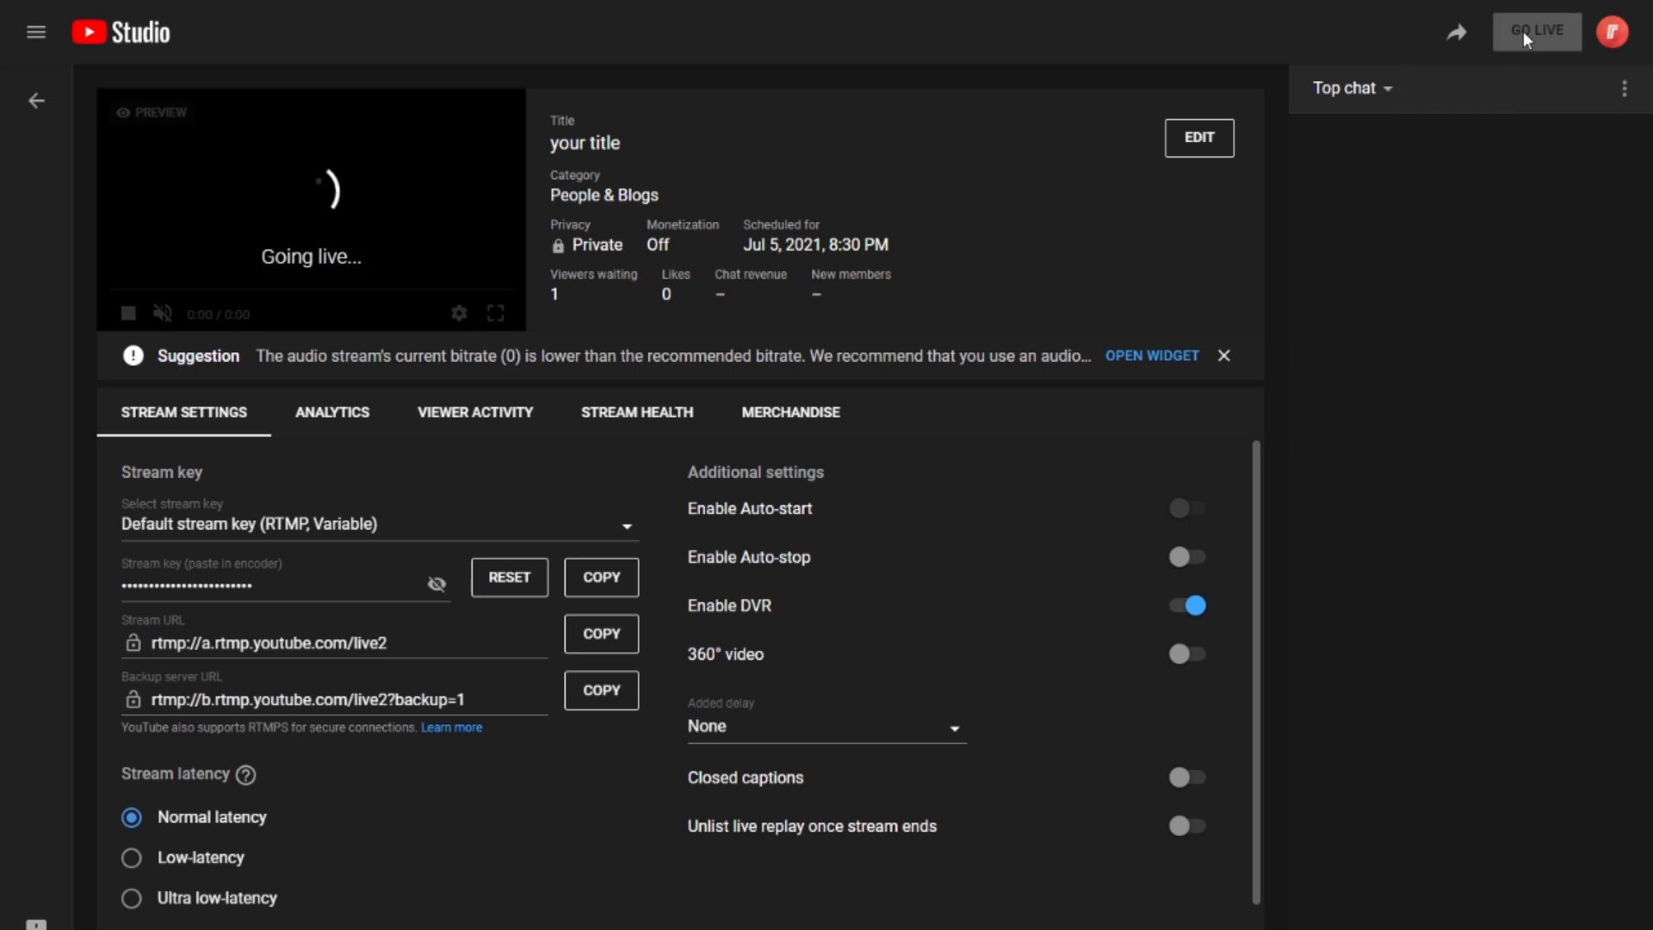
pyautogui.click(1534, 31)
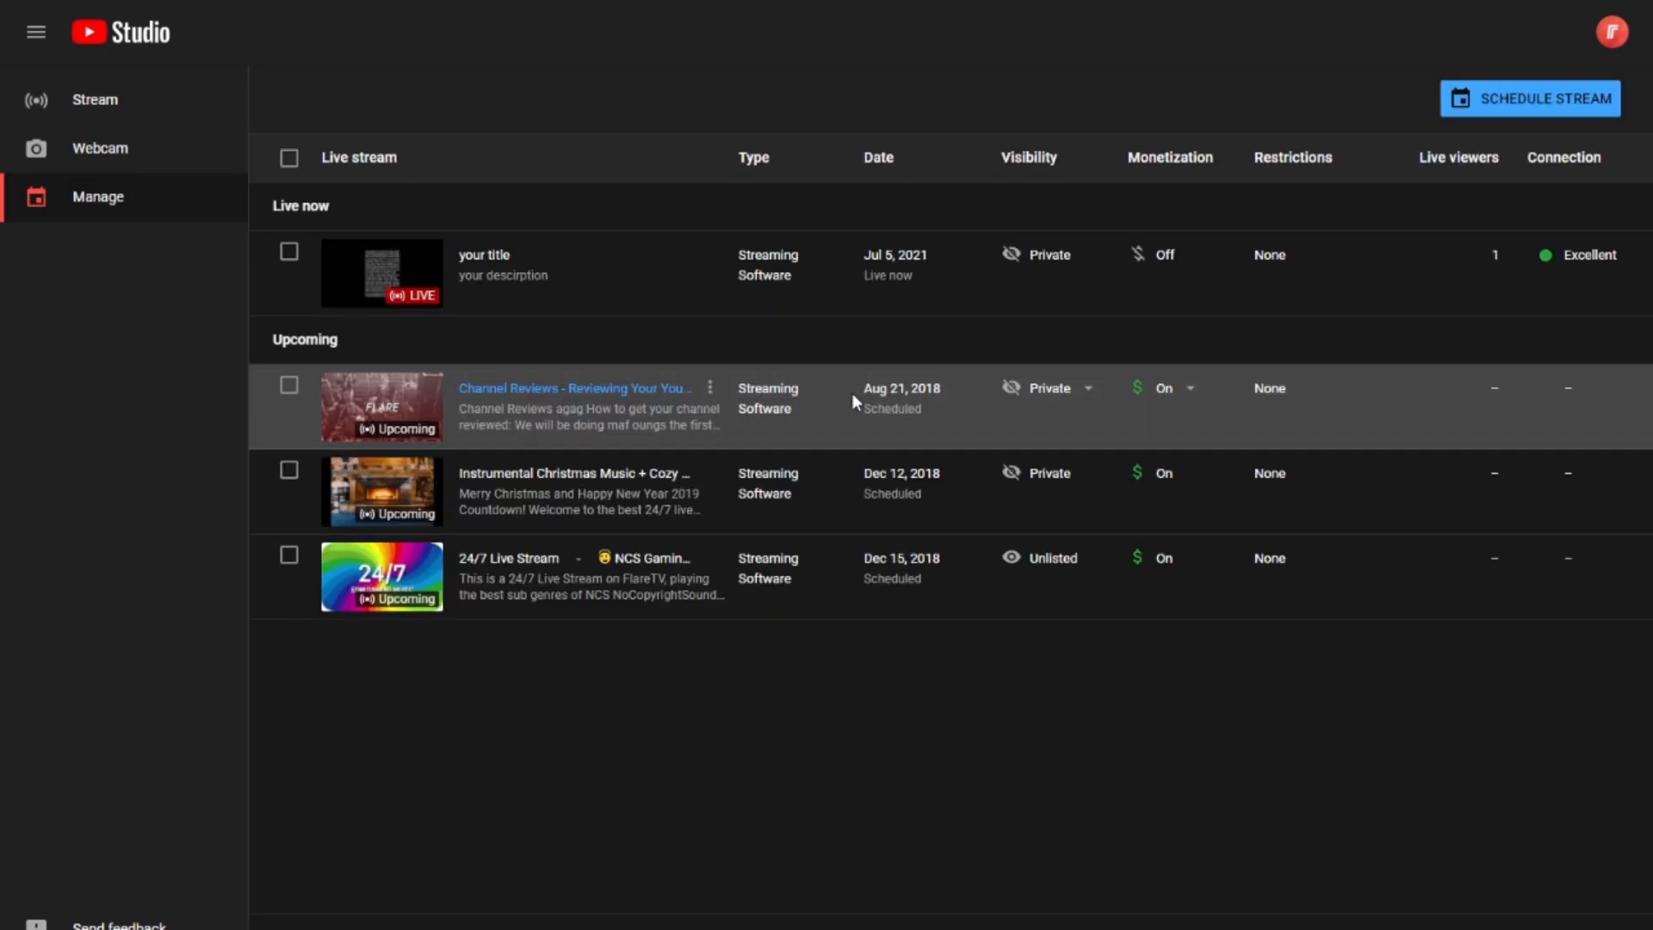
# Schedule a second stream with fresh settings, titled 'title' with description 'description'
pyautogui.click(1528, 98)
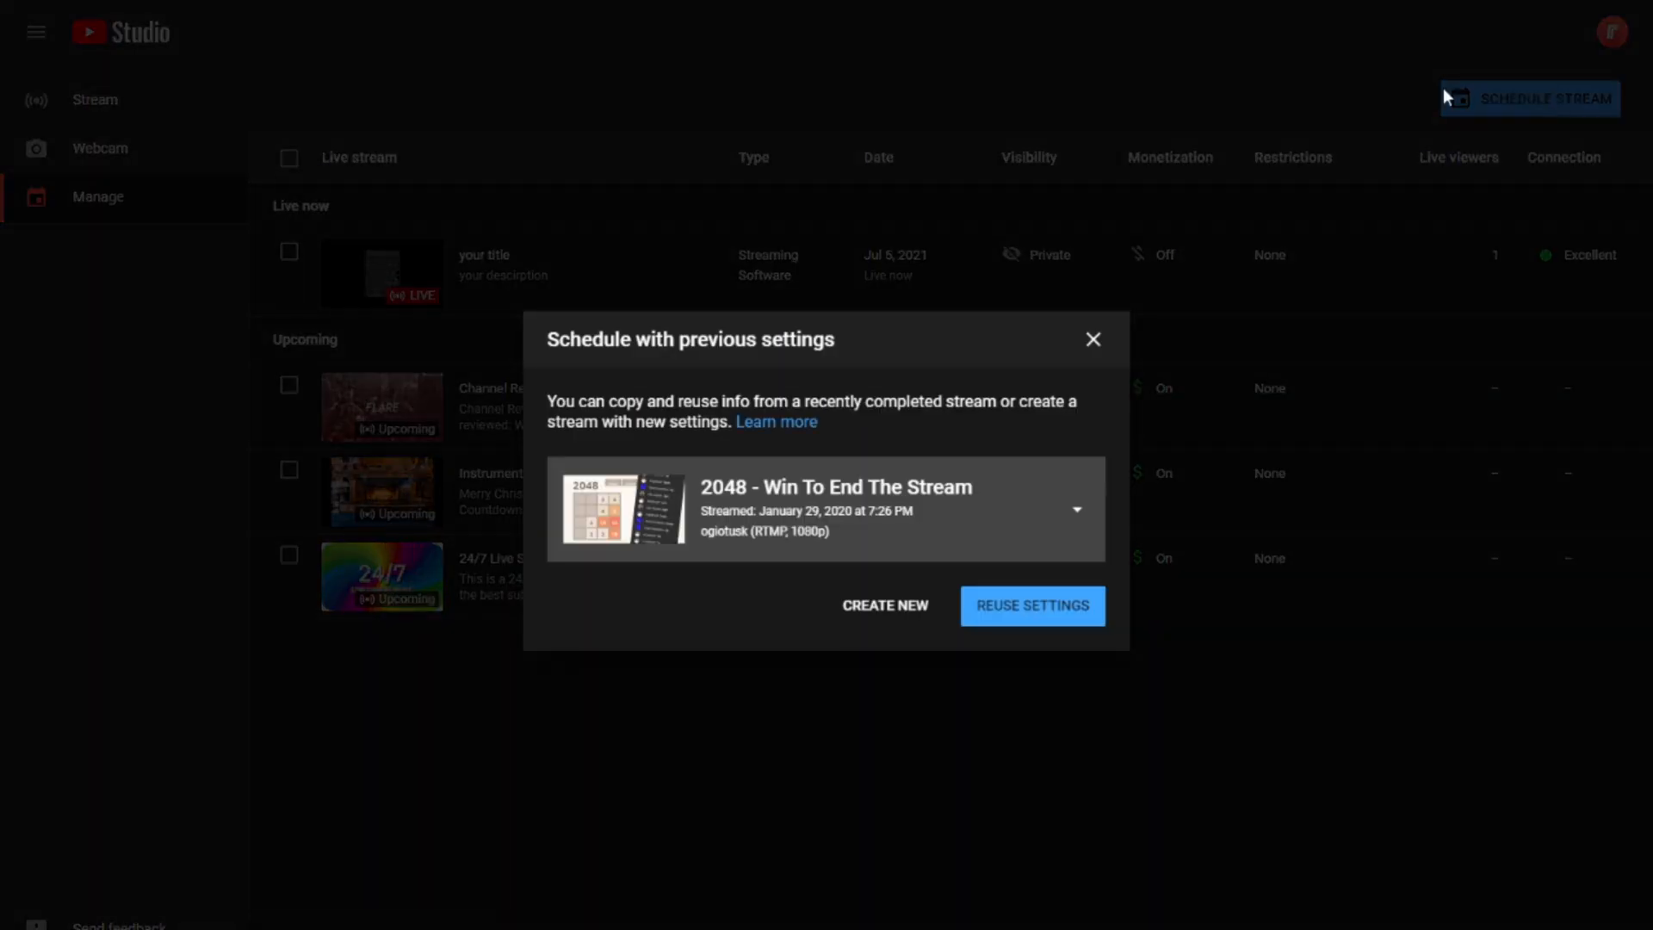
pyautogui.click(885, 604)
pyautogui.write('d')
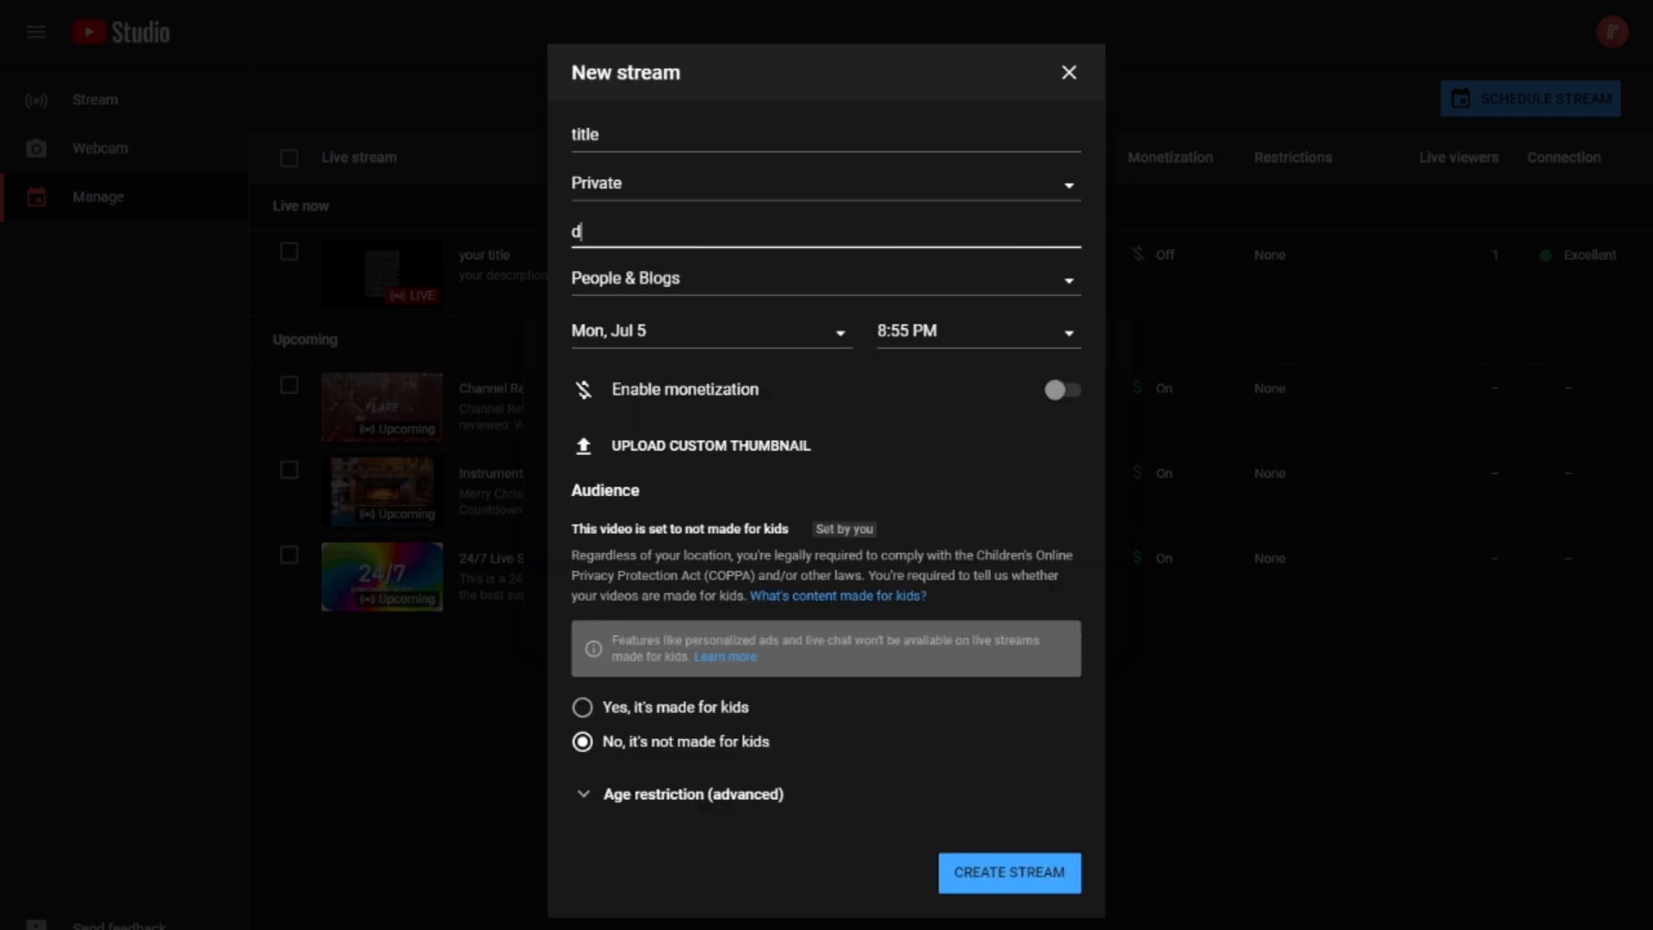
pyautogui.write('escription')
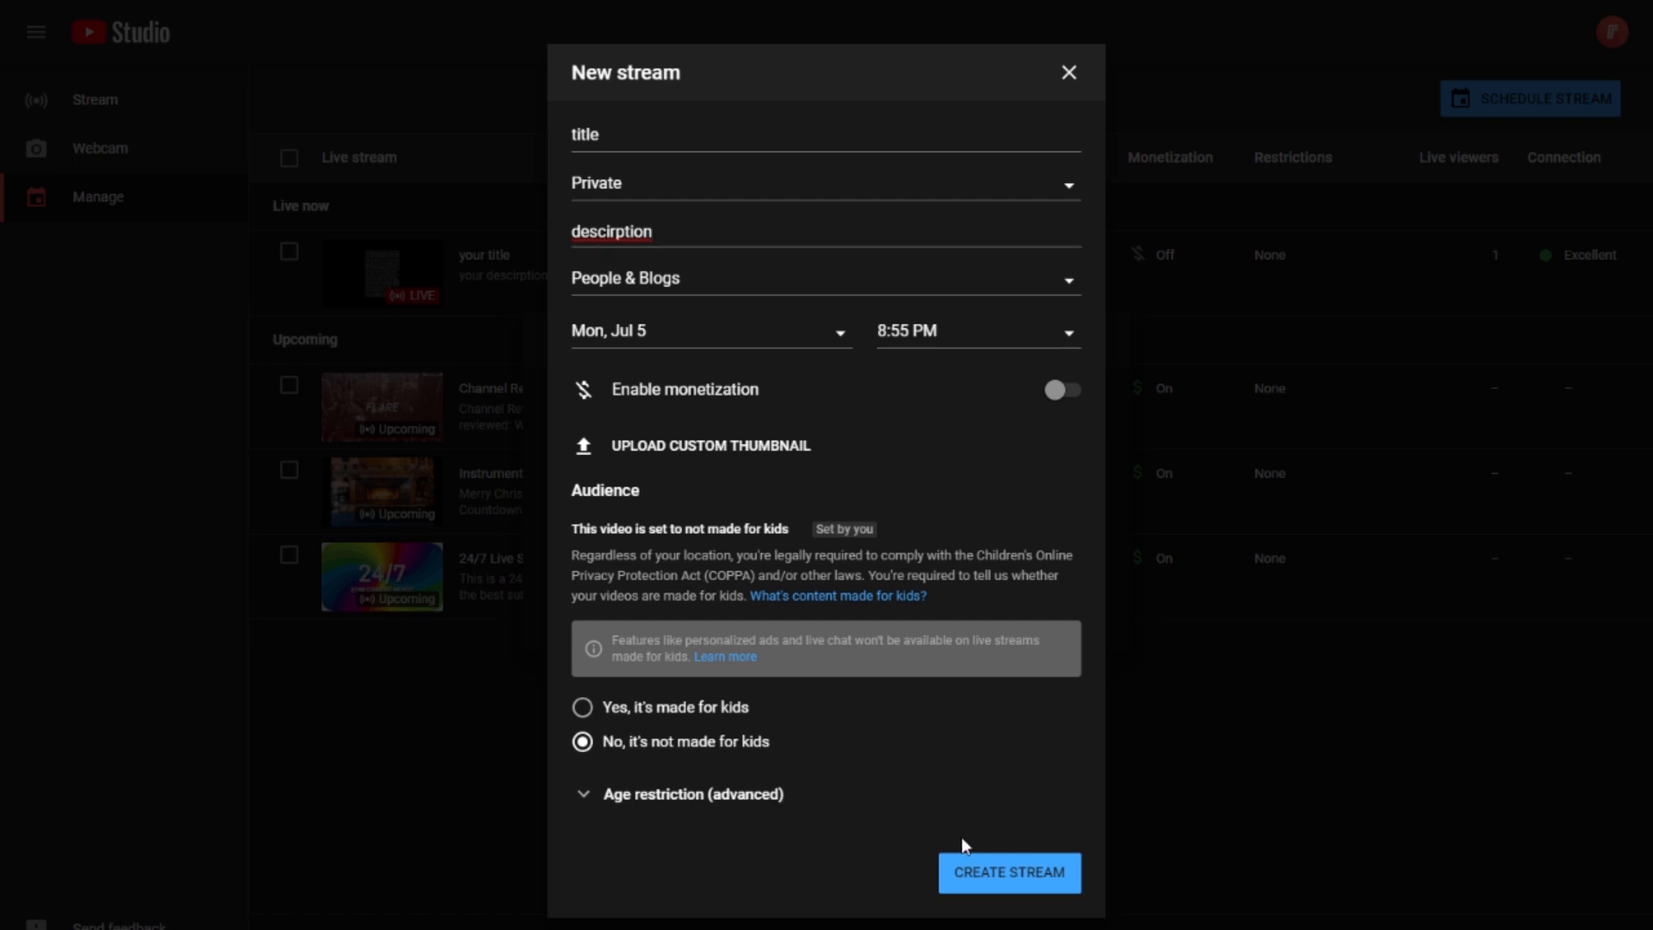
pyautogui.click(1007, 872)
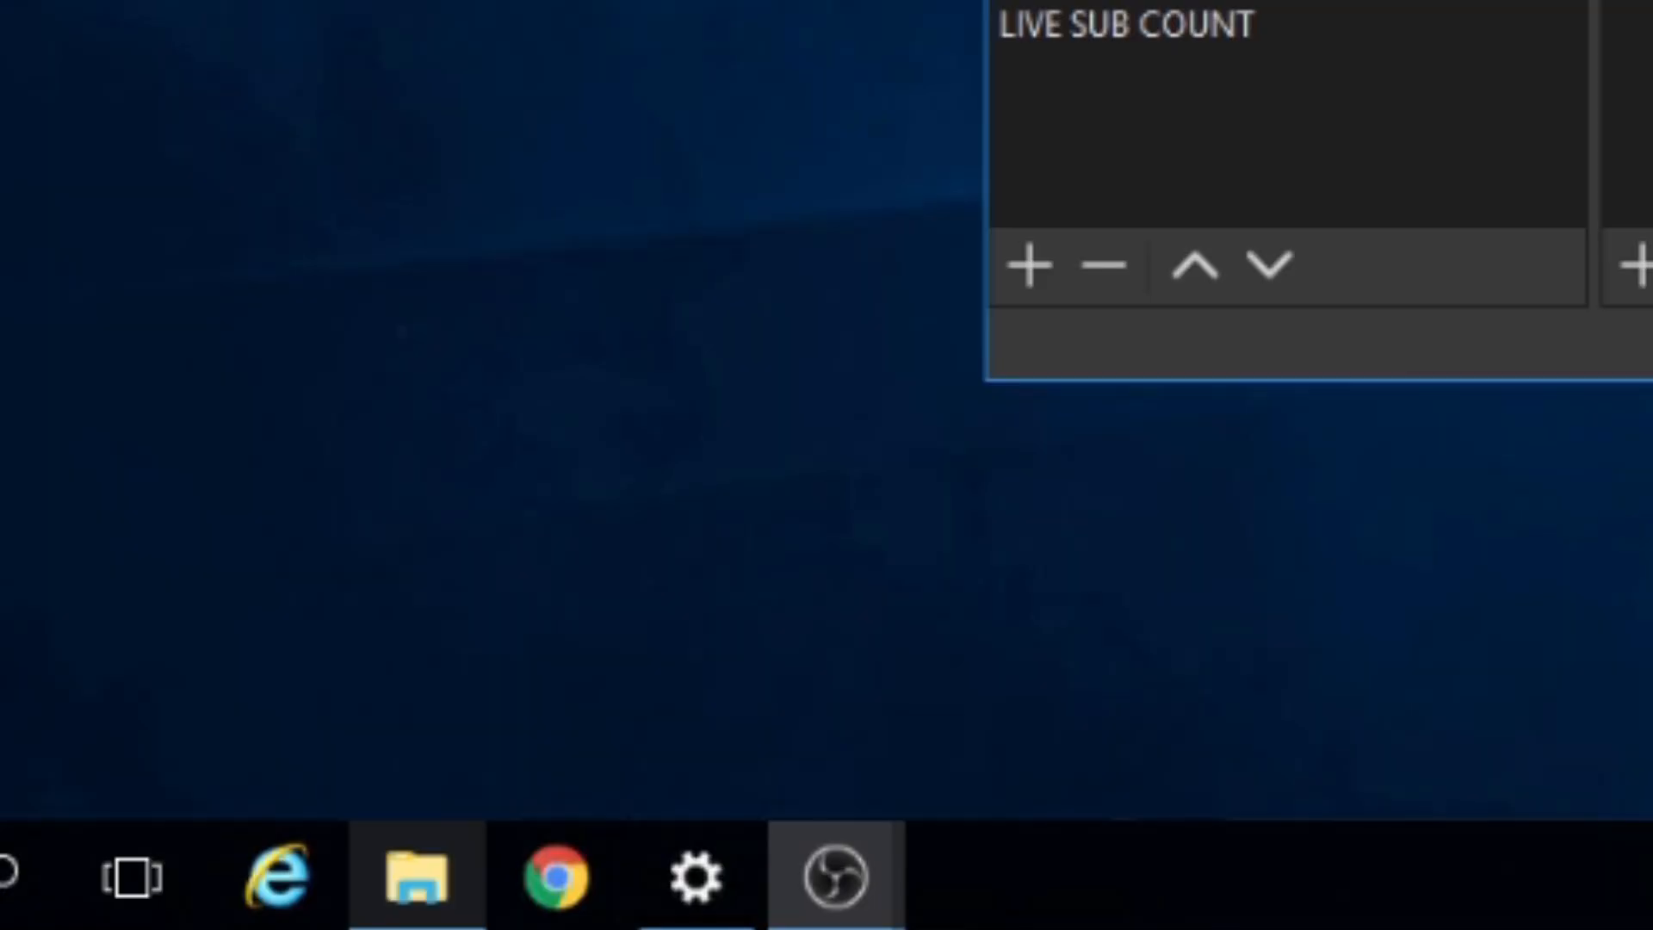
pyautogui.moveTo(833, 874)
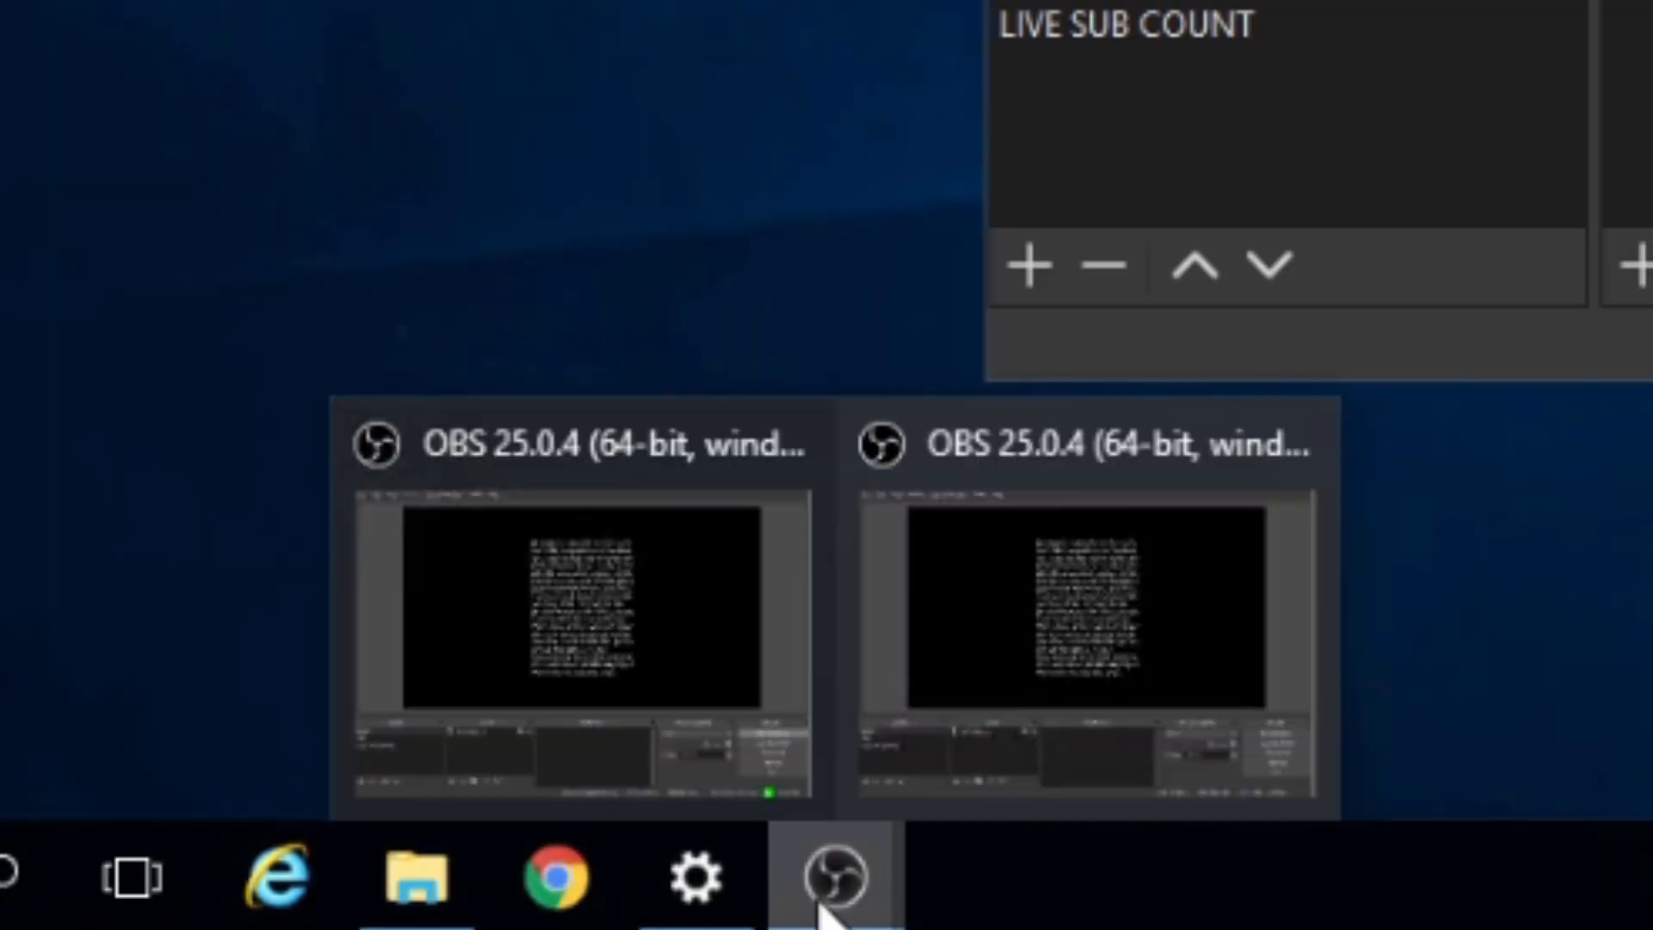
# Show the two running OBS Studio windows from the taskbar
pyautogui.click(833, 876)
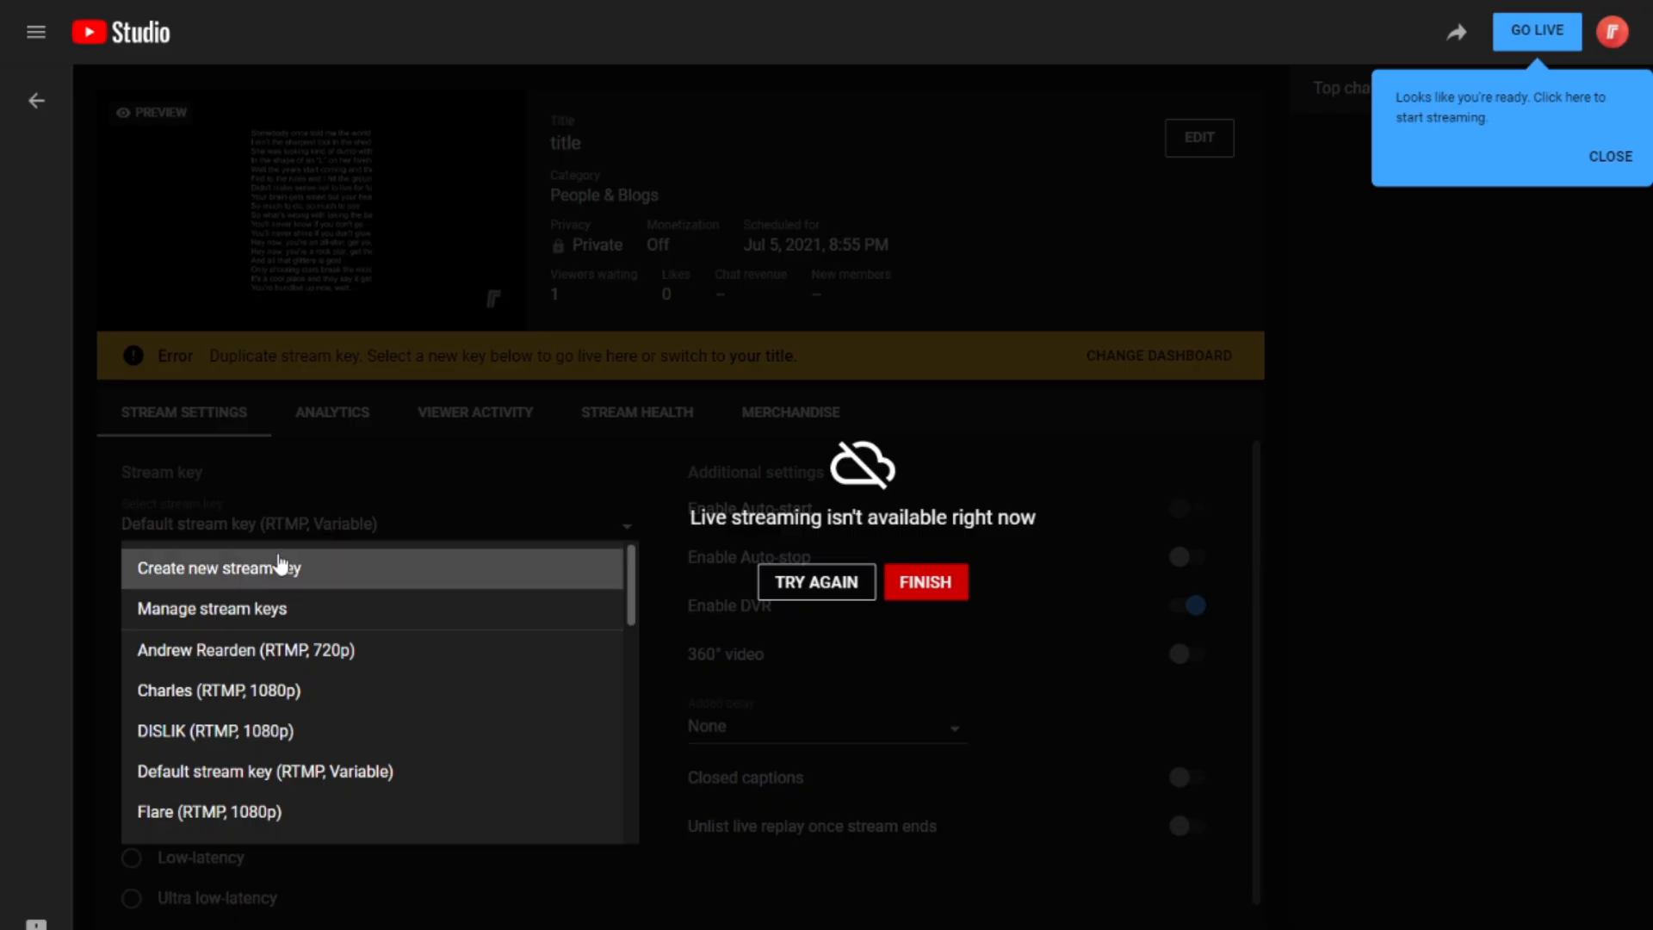
# Create a new stream key named 'stream key' for the second stream
pyautogui.click(219, 567)
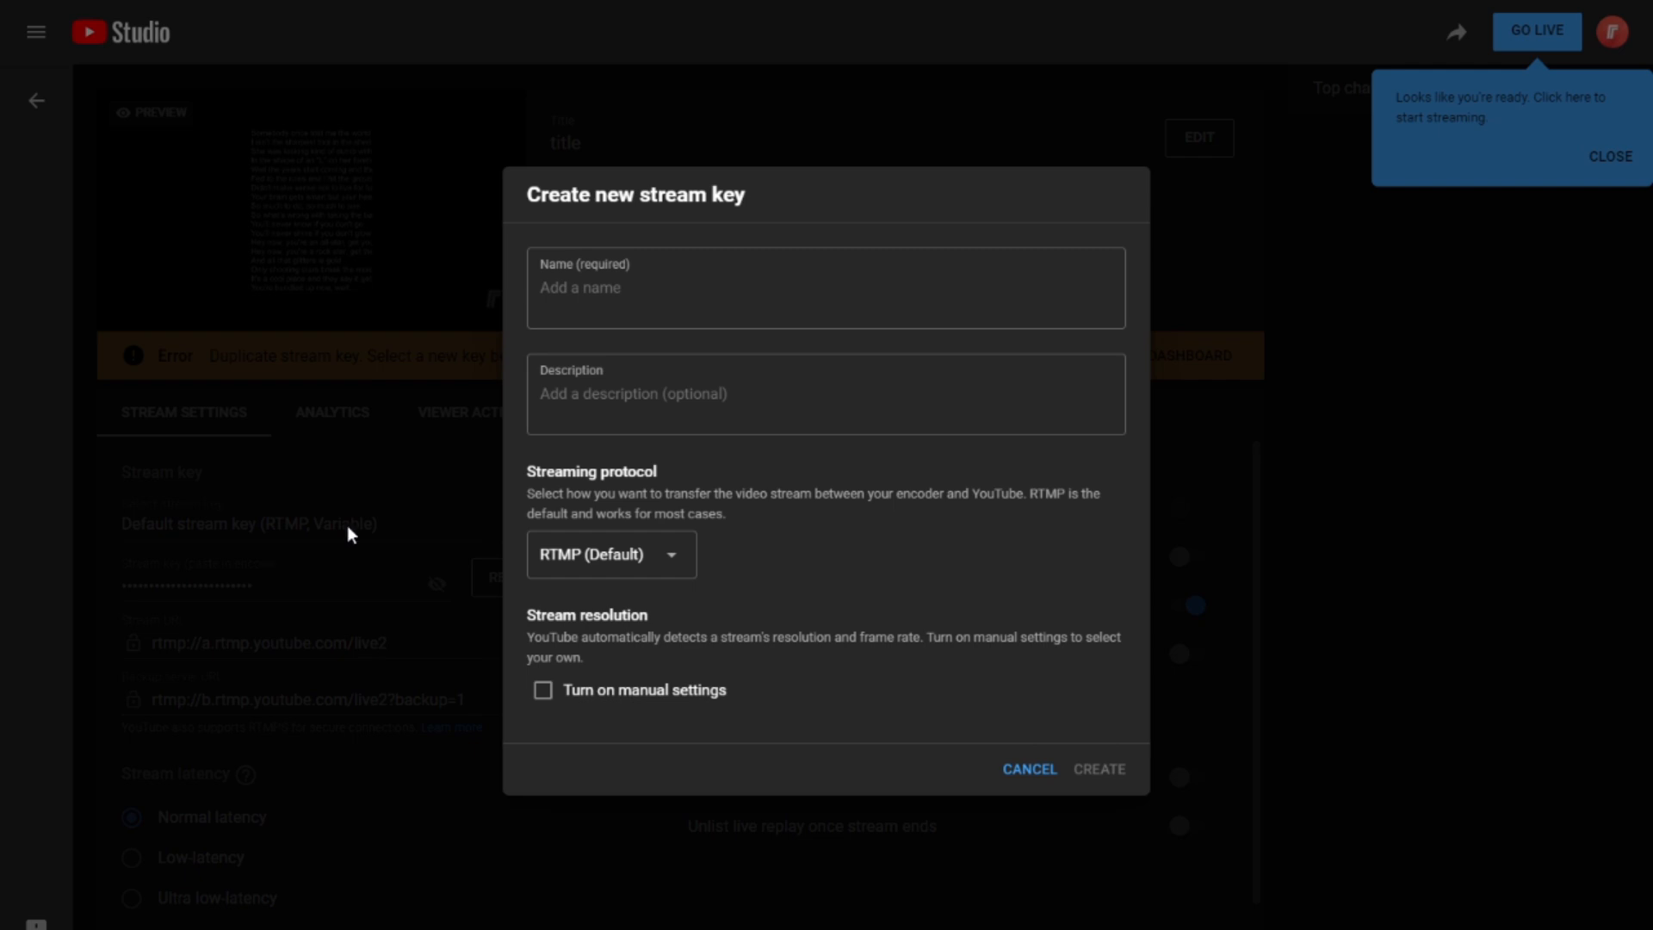
pyautogui.write('stream')
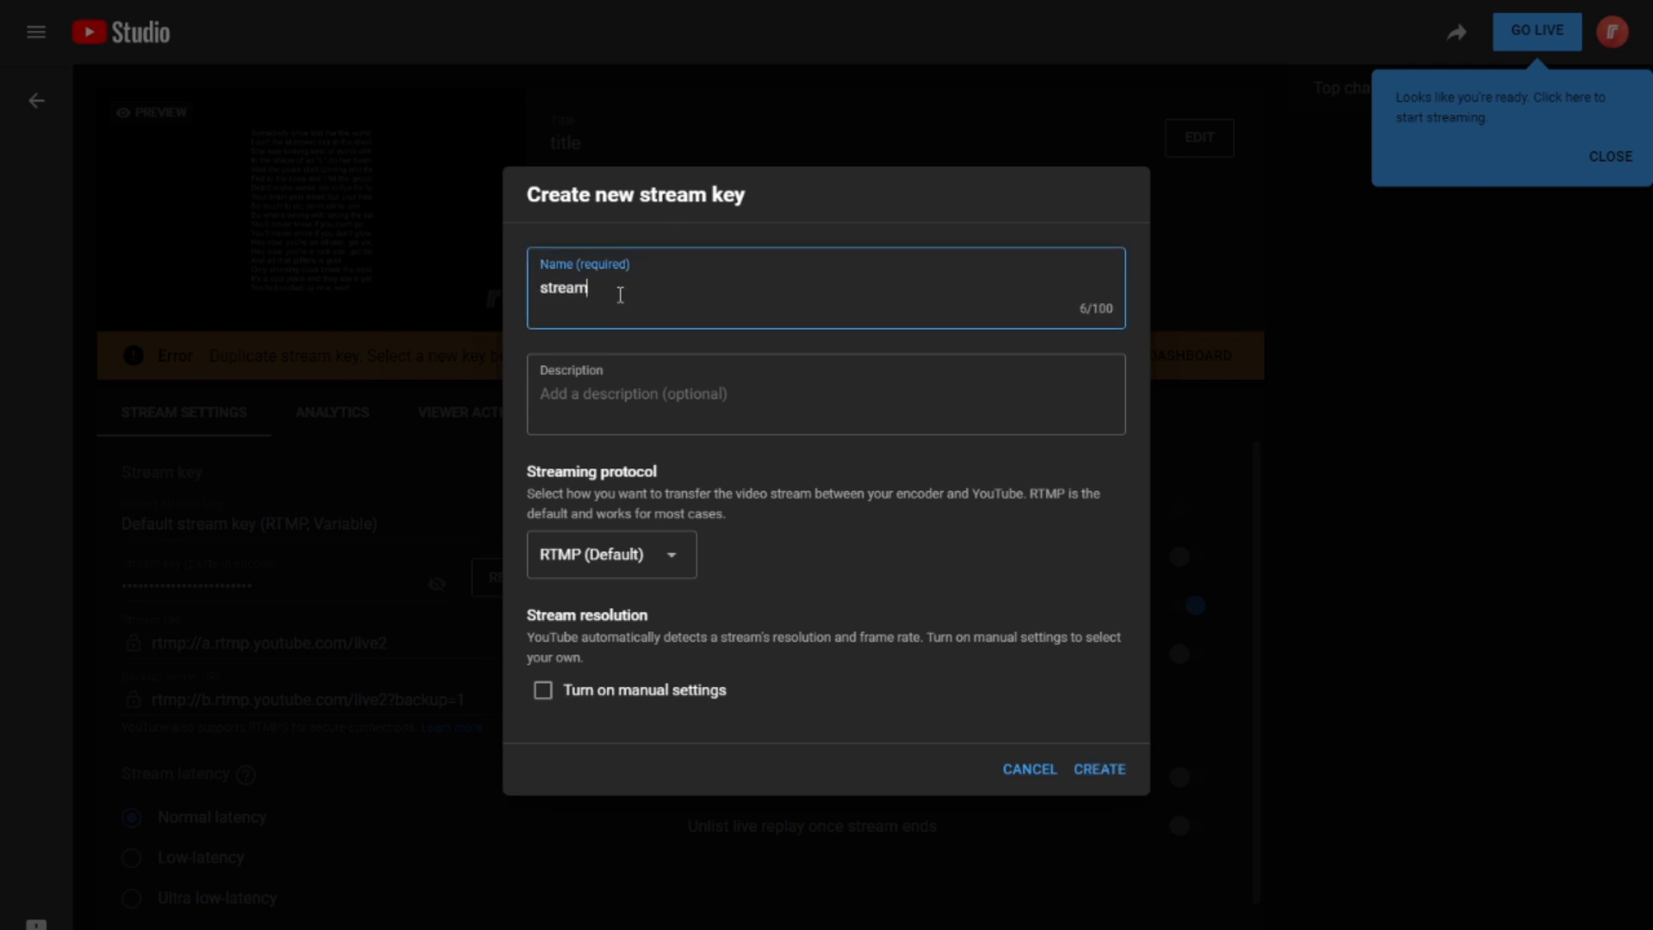
pyautogui.write('key')
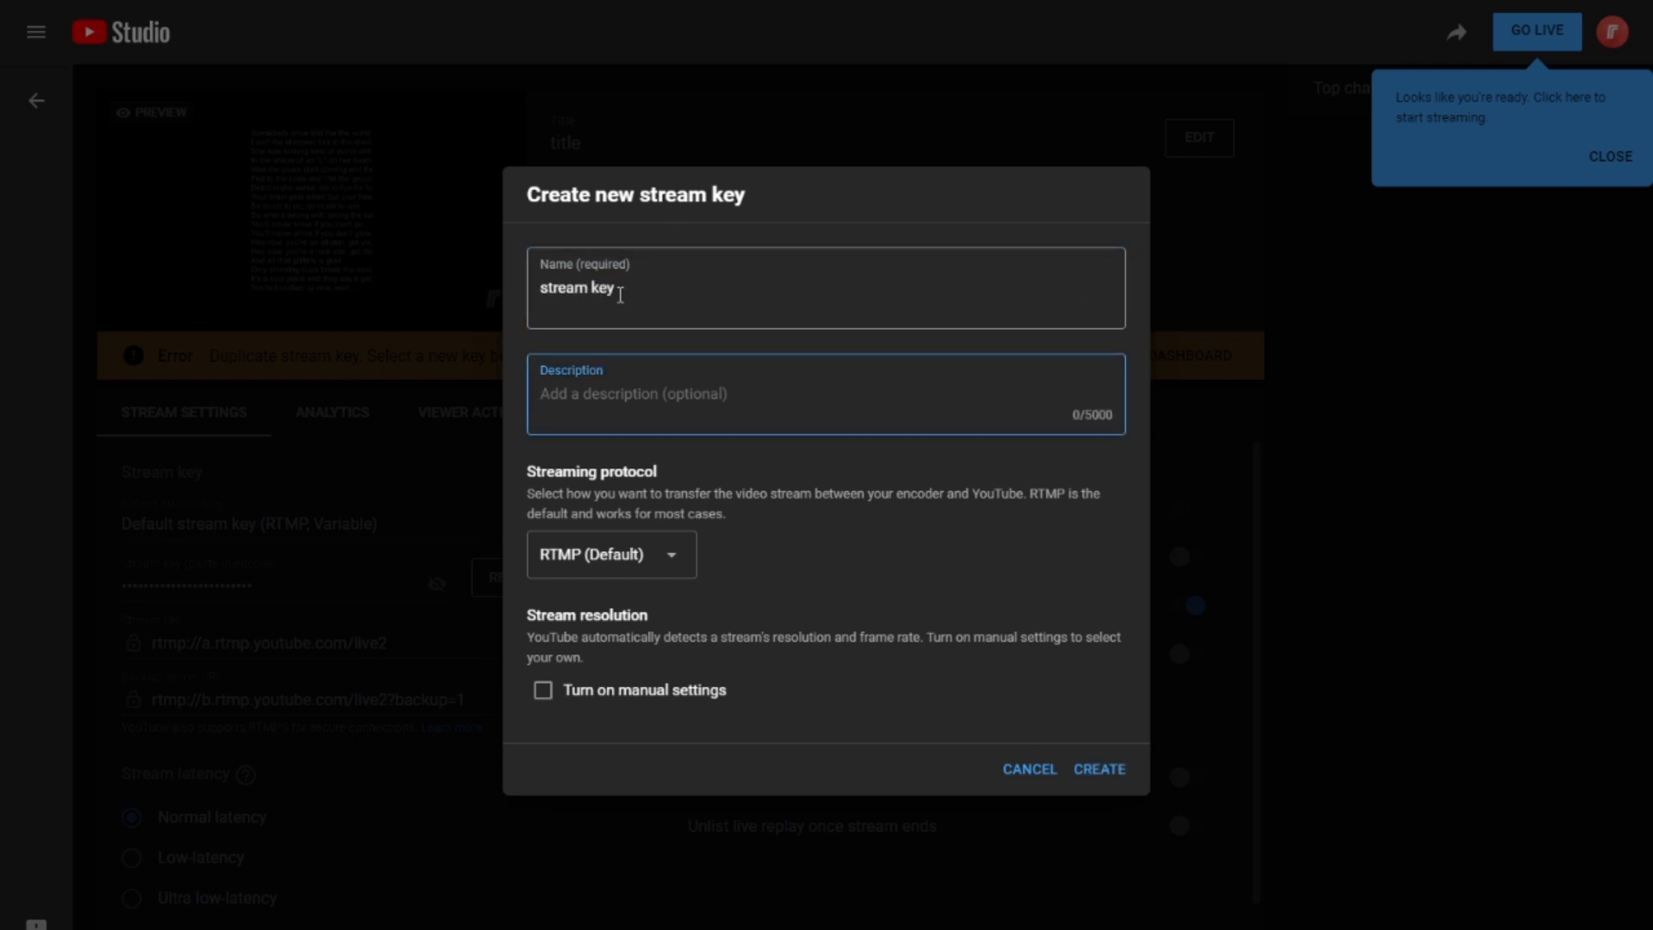
pyautogui.write('key')
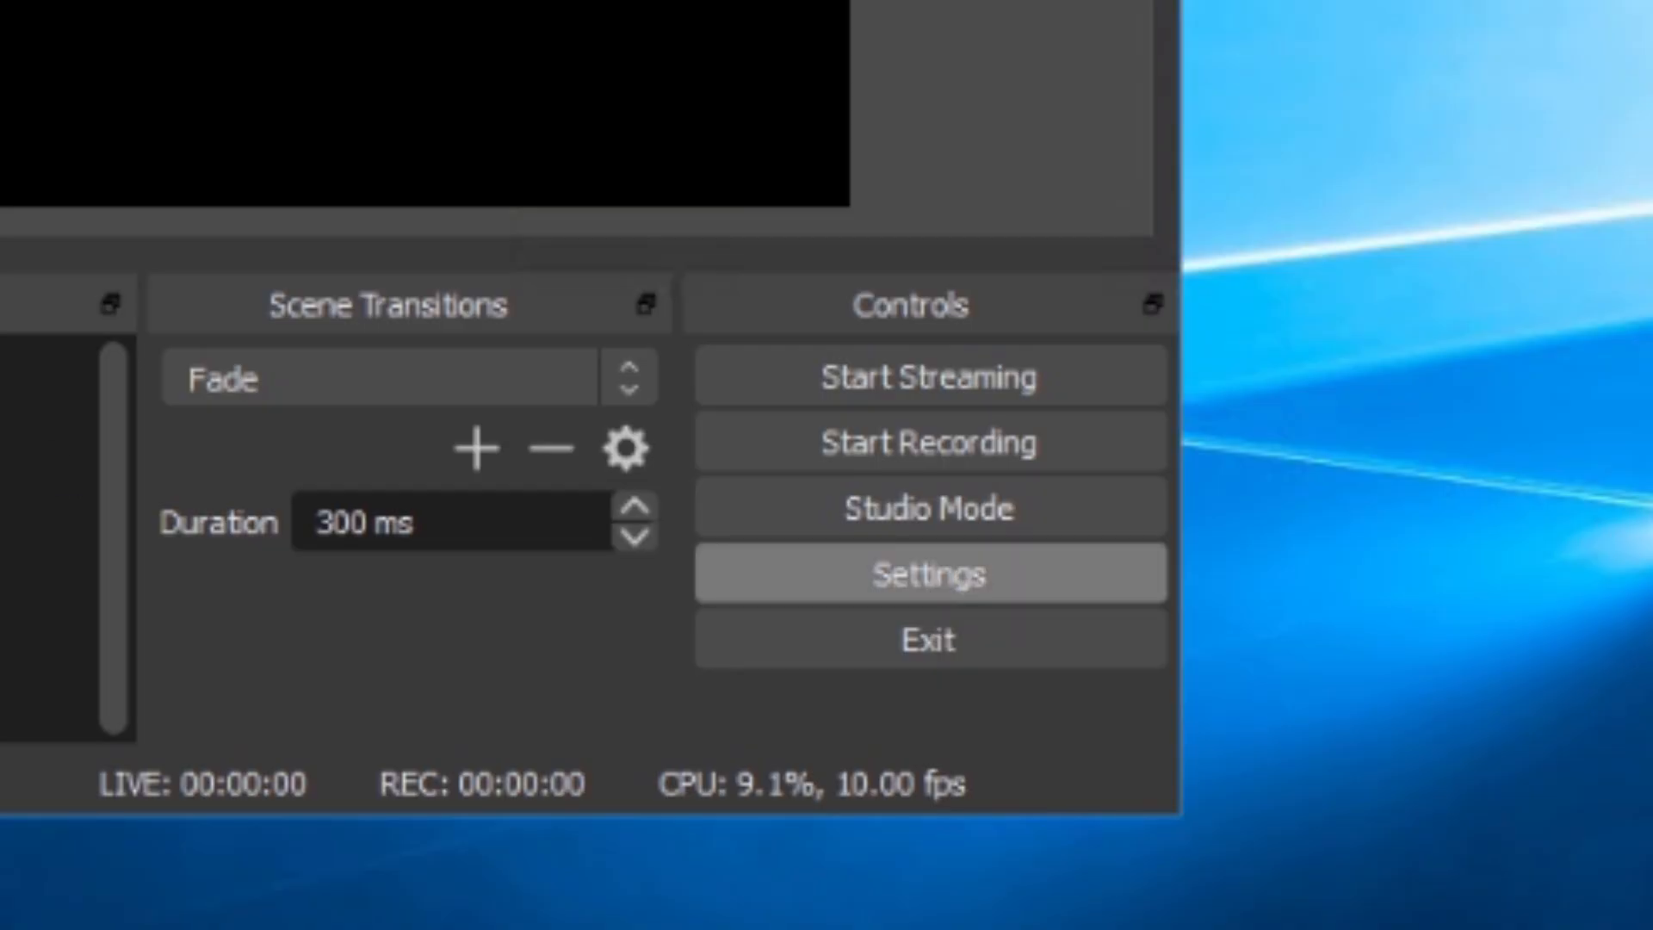
# Save the new stream key in the second OBS instance's settings and start streaming it
pyautogui.click(927, 572)
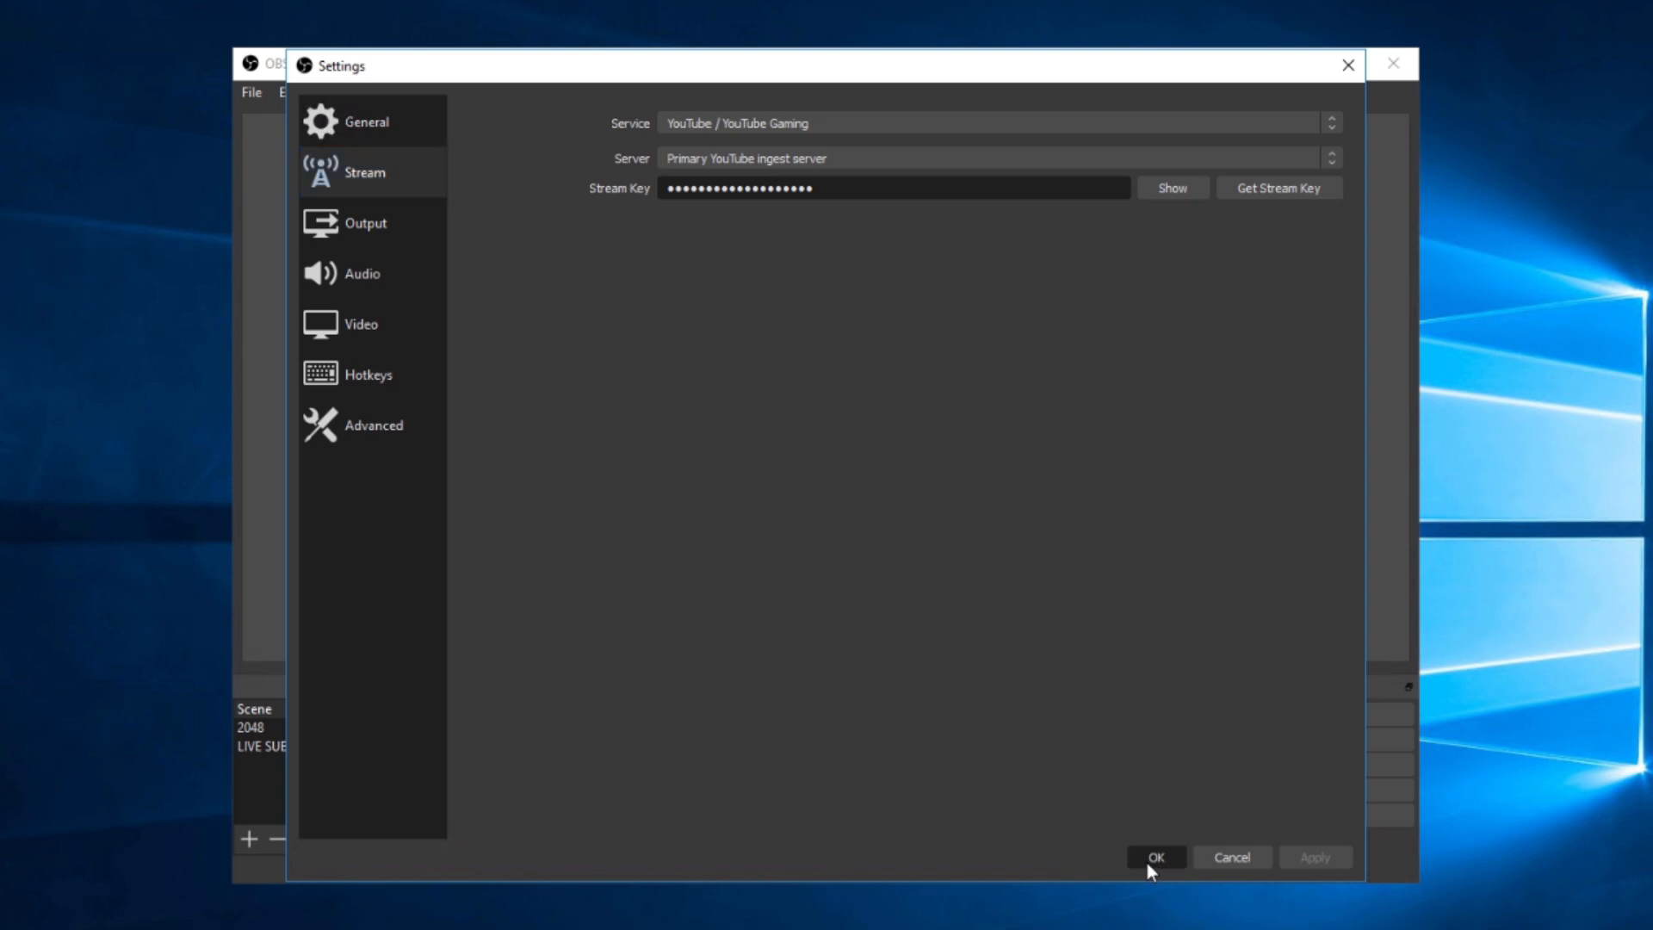
pyautogui.click(1155, 855)
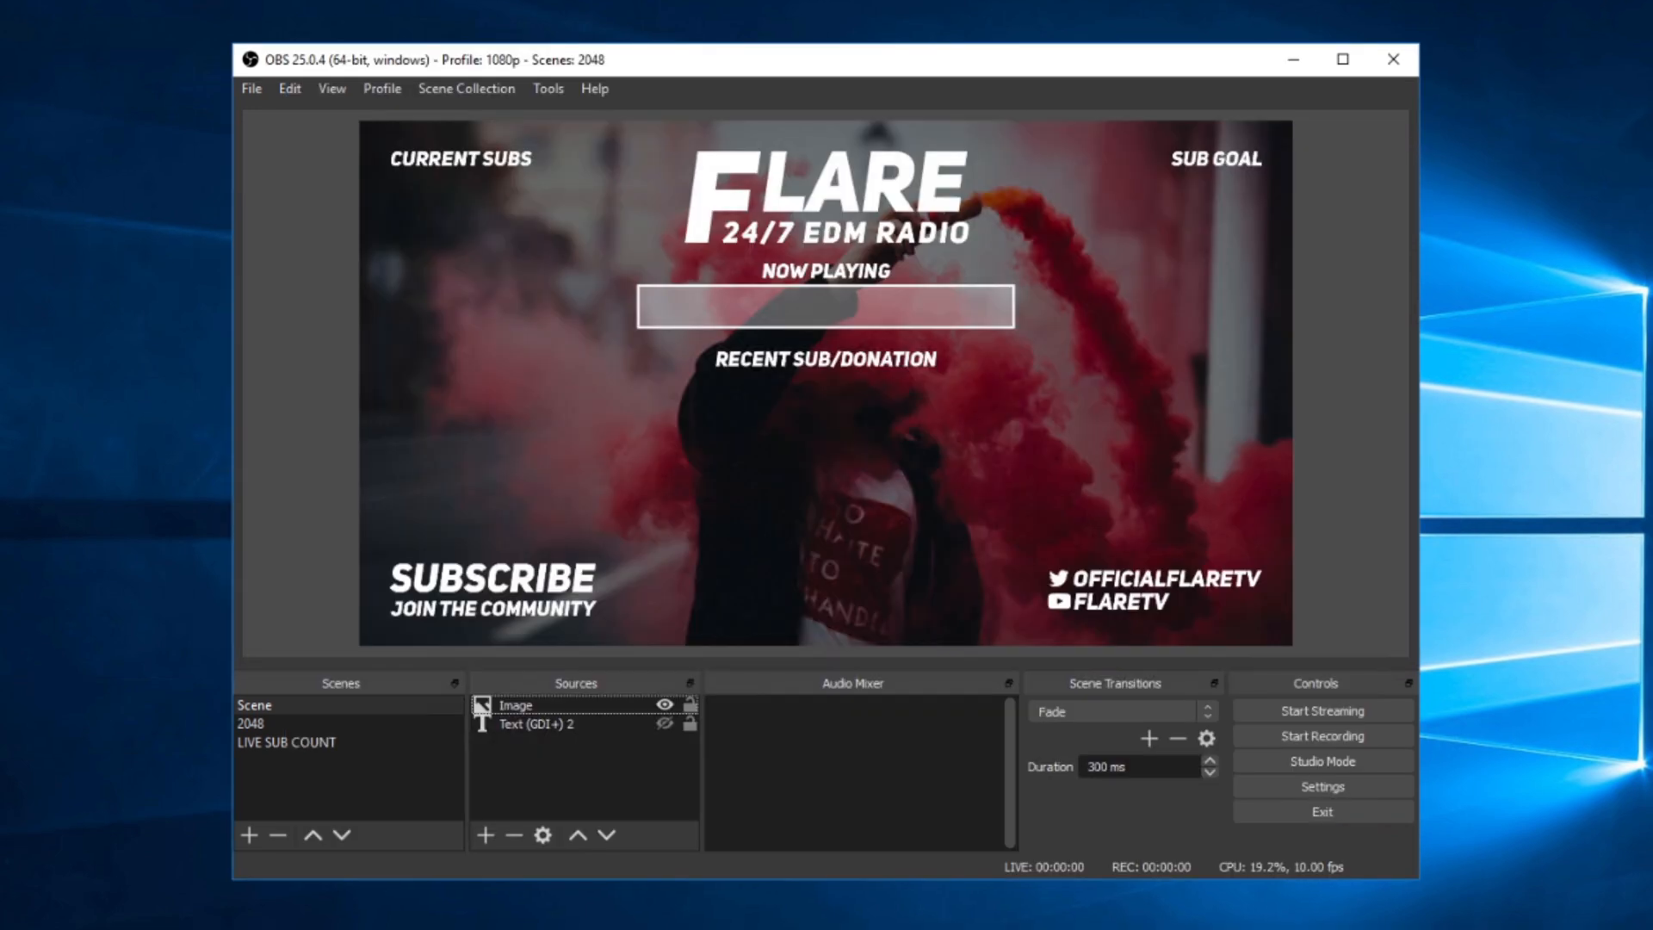
pyautogui.moveTo(1523, 776)
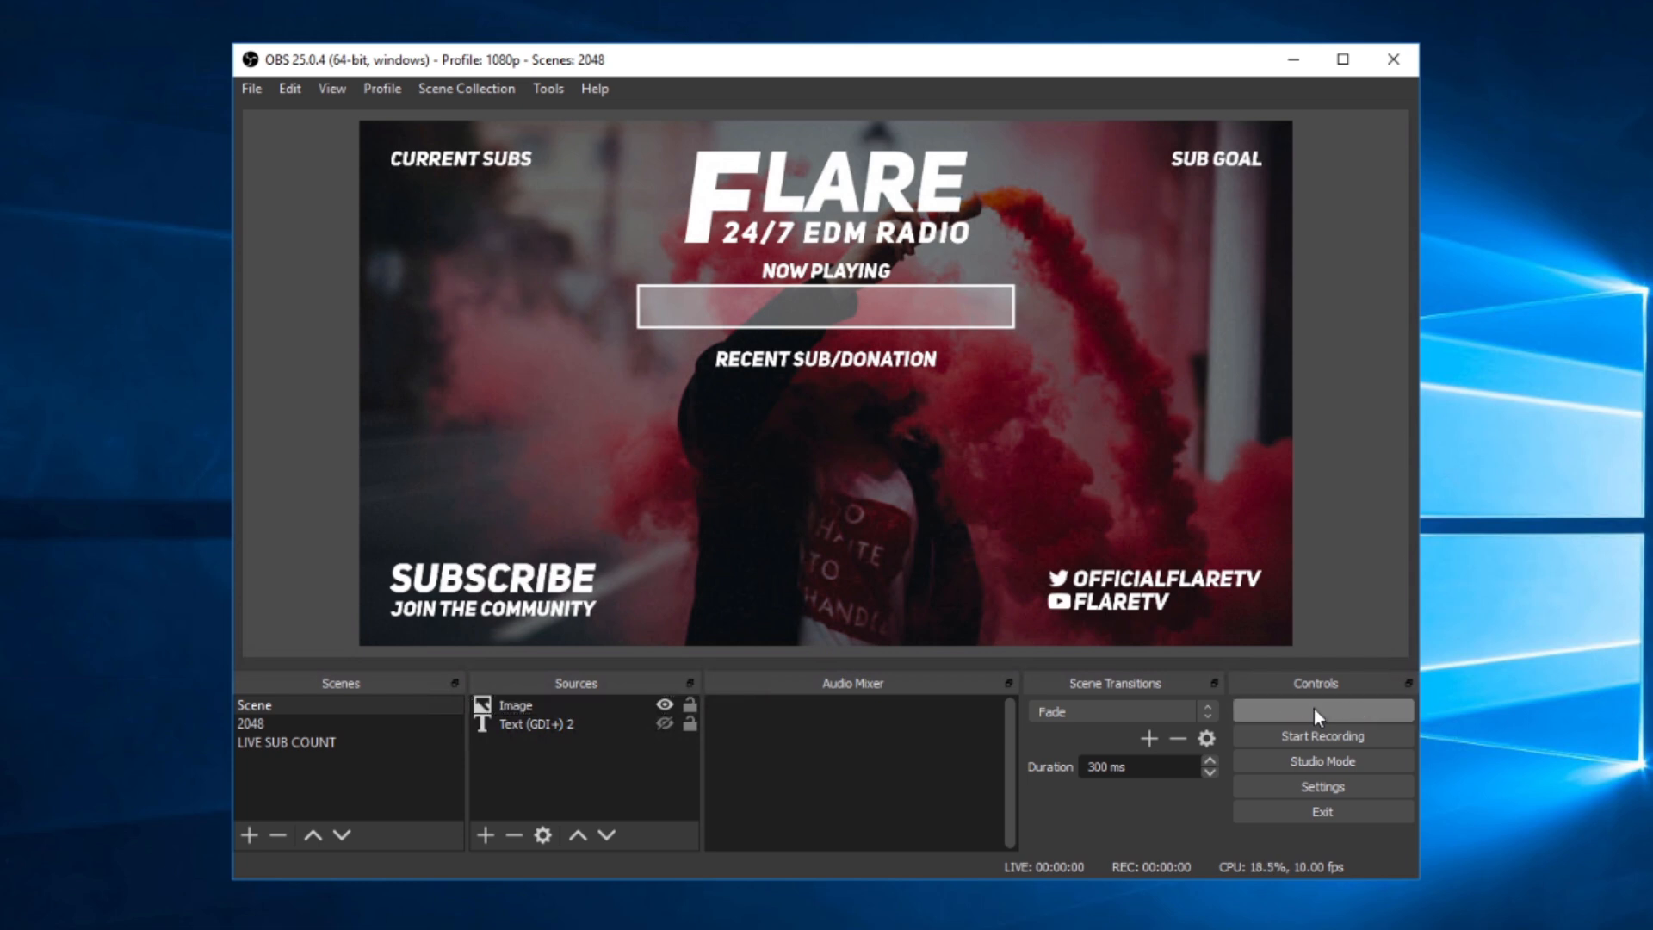
pyautogui.click(1322, 709)
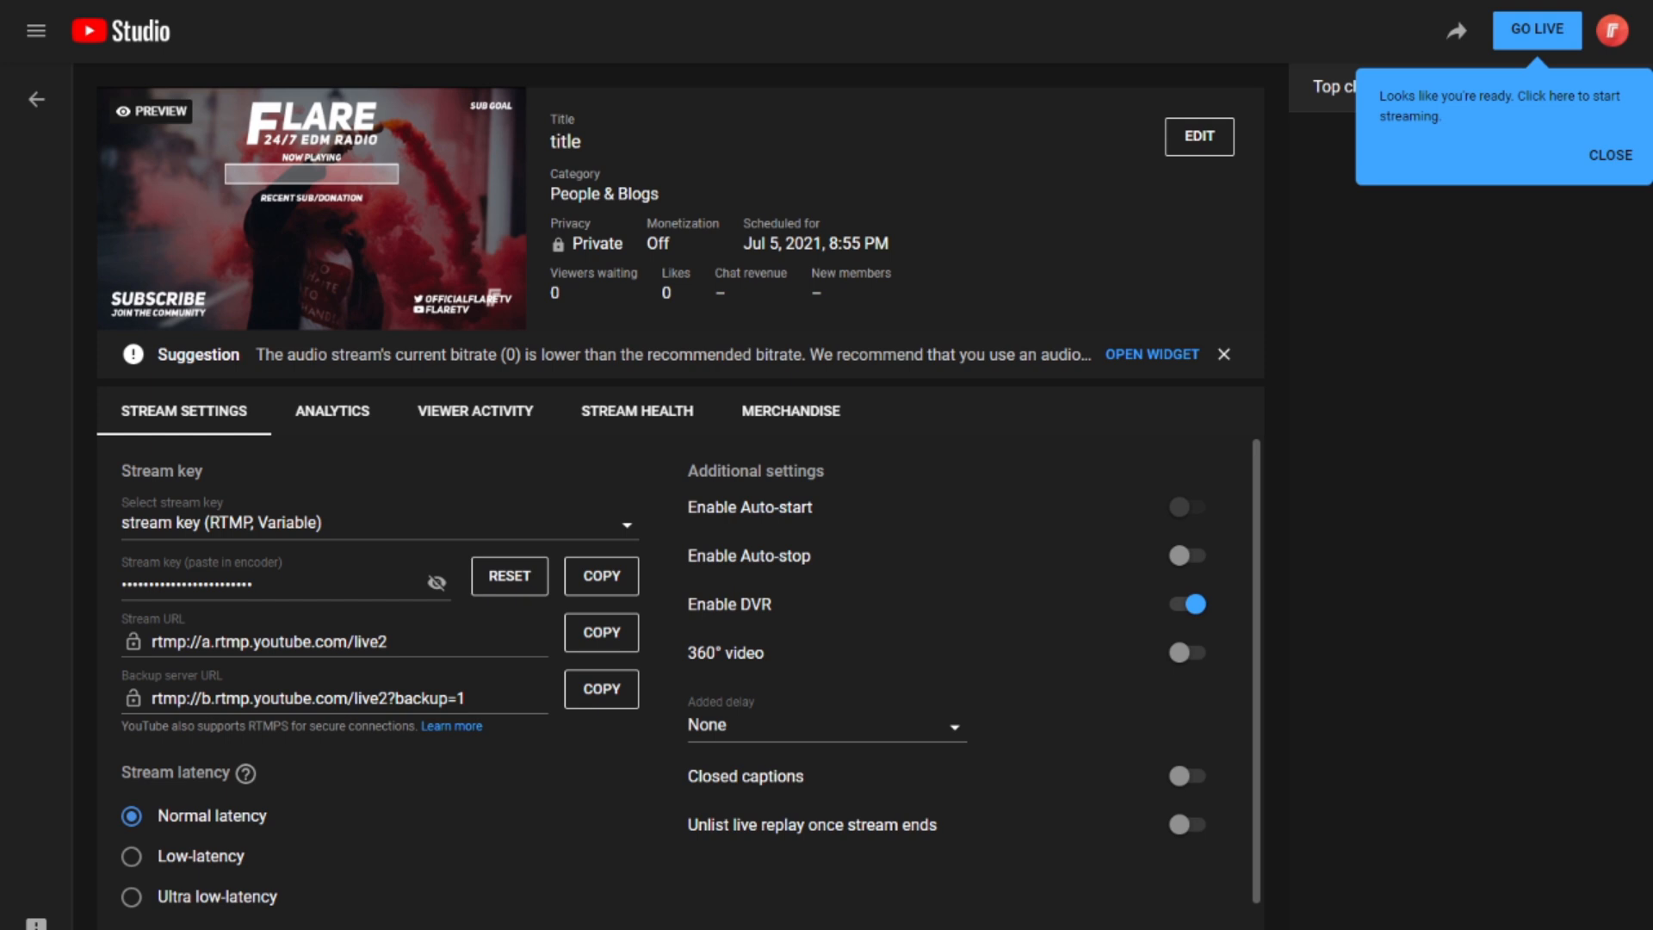
pyautogui.moveTo(1501, 31)
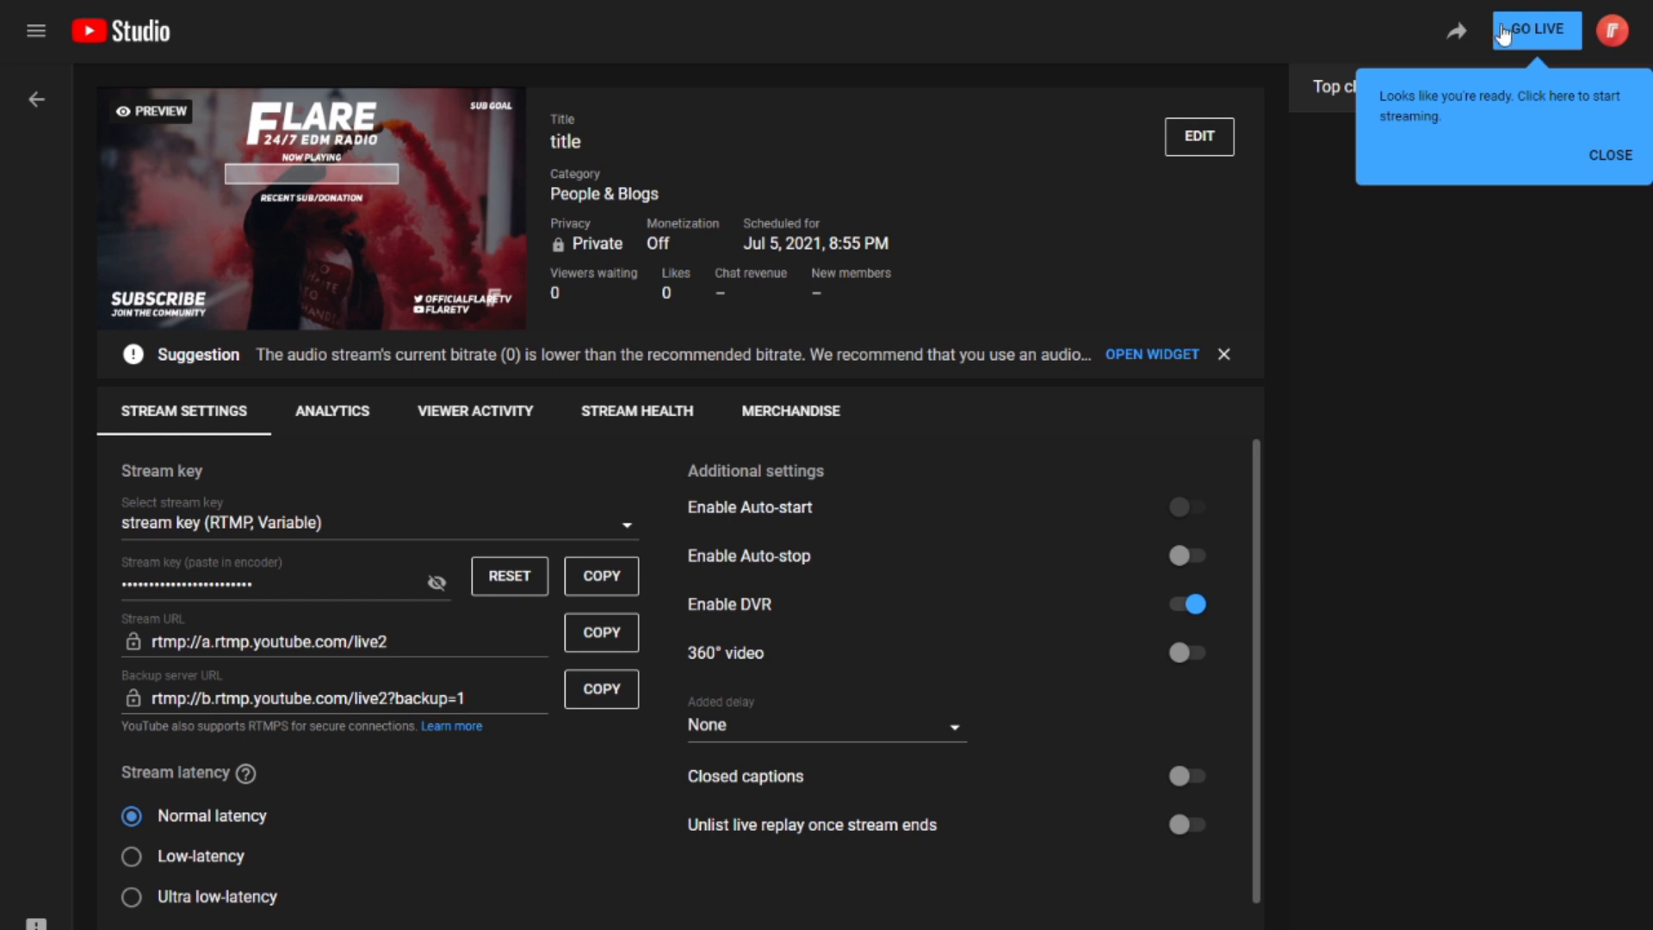
# Take the second 'title' stream live, showing the Flare overlay preview
pyautogui.click(1534, 30)
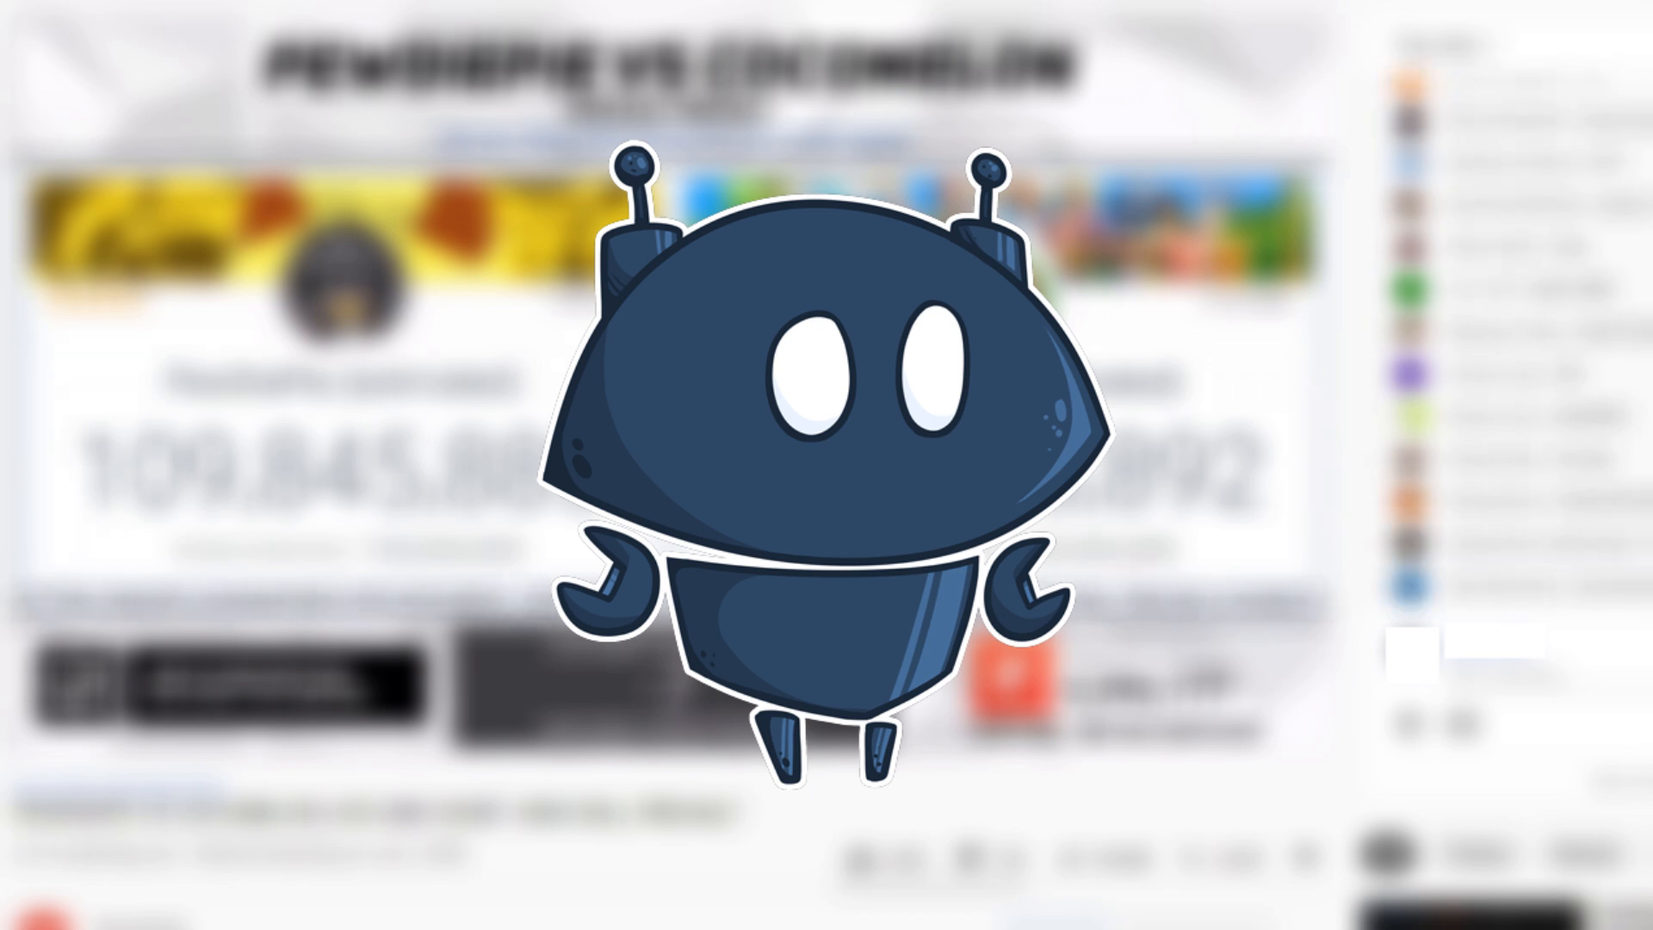
pyautogui.scroll(-3)
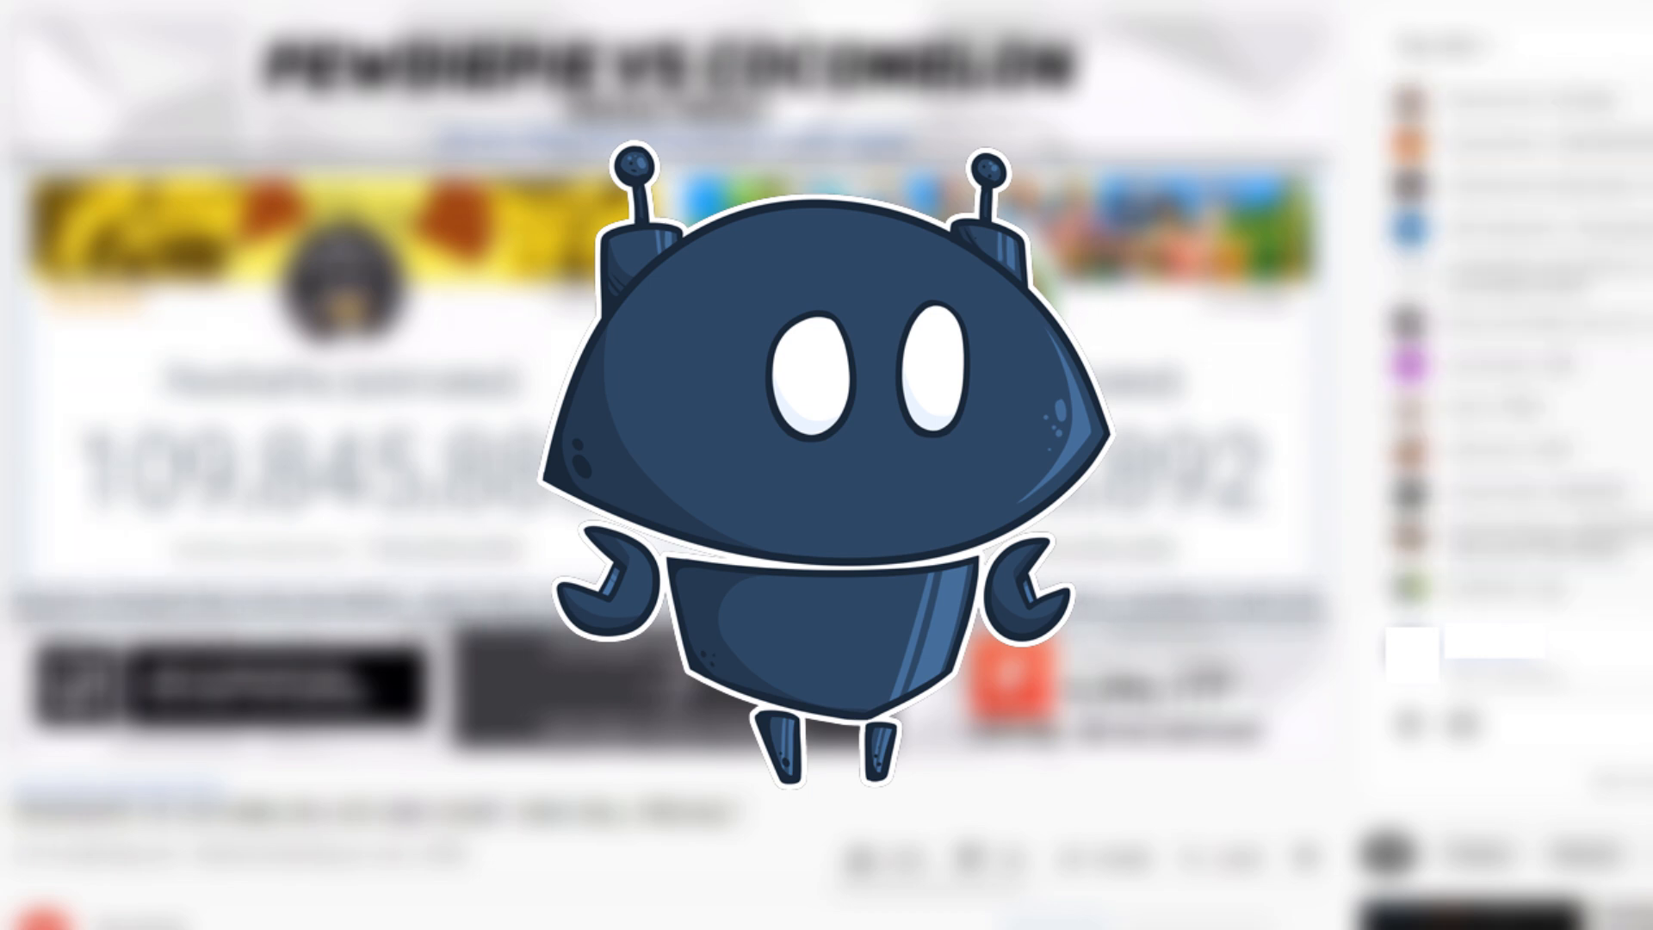